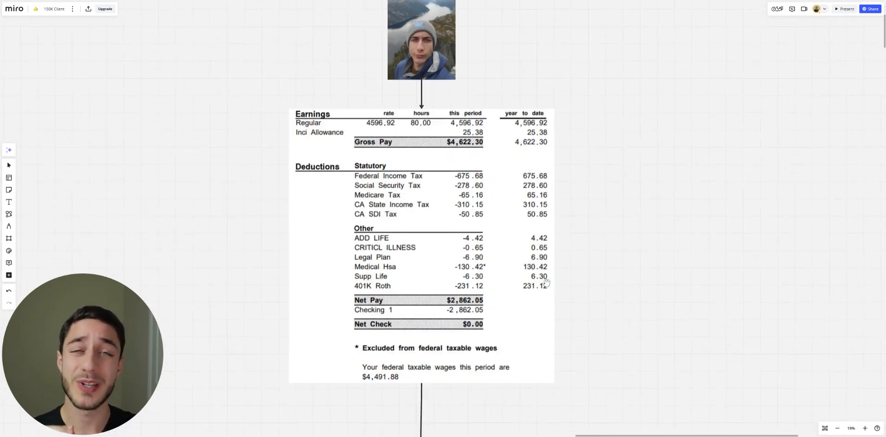
Step: Scroll down past the payslip, logos, Stripe balance and testimonials to the '$150,000 from 1 client' text
{"action": "scroll", "scroll_direction": "down", "scroll_amount": 3}
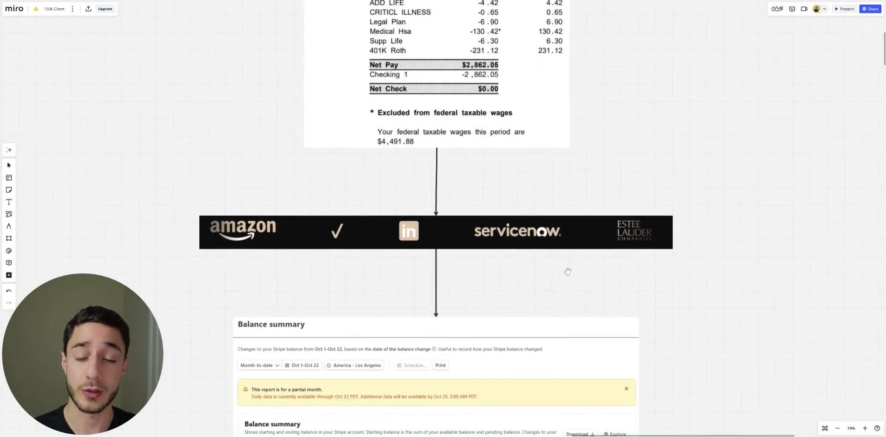
{"action": "mouse_move", "coordinate": [508, 306]}
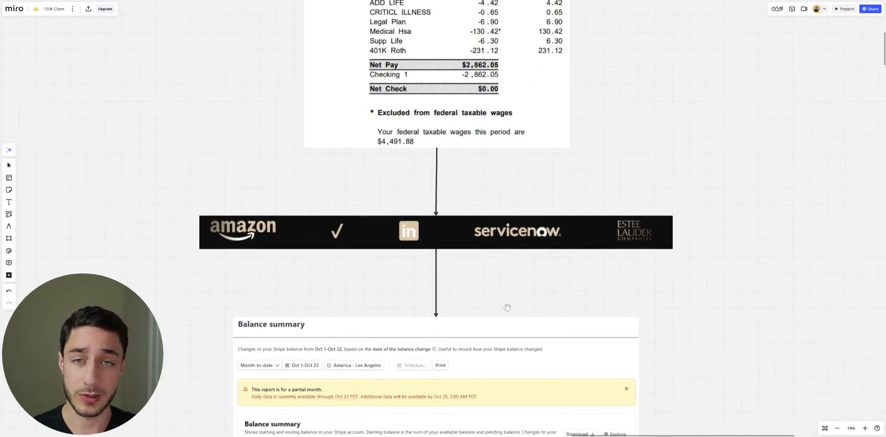
{"action": "scroll", "scroll_direction": "down", "scroll_amount": 3}
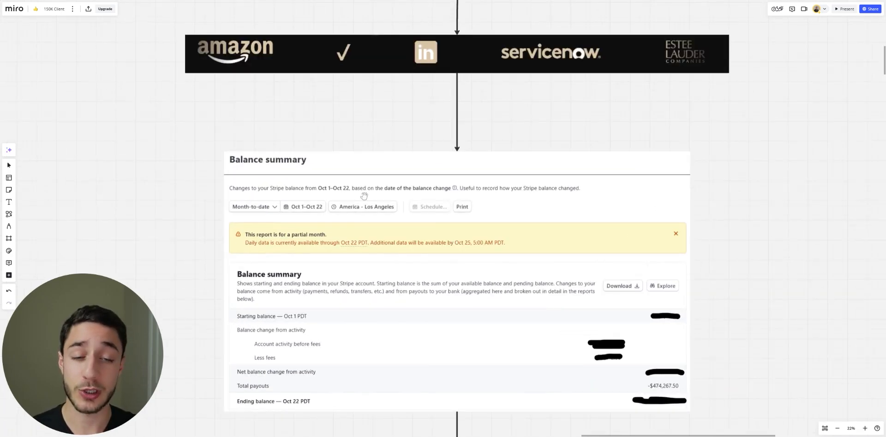
{"action": "scroll", "scroll_direction": "down", "scroll_amount": 3}
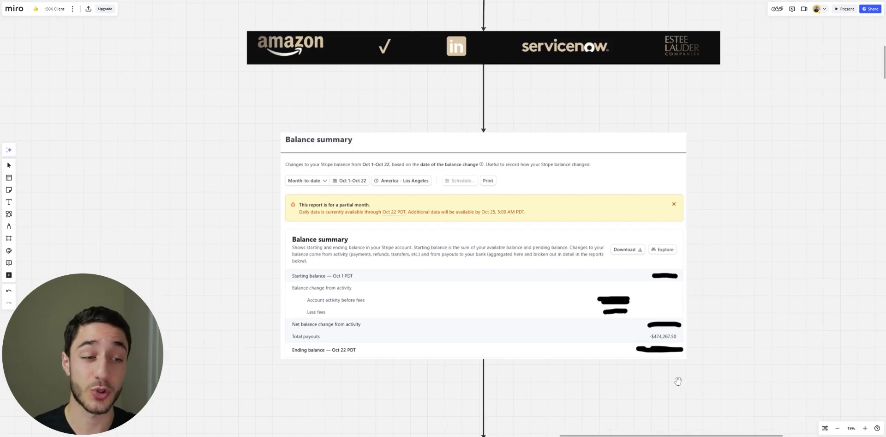
{"action": "scroll", "scroll_direction": "down", "scroll_amount": 3}
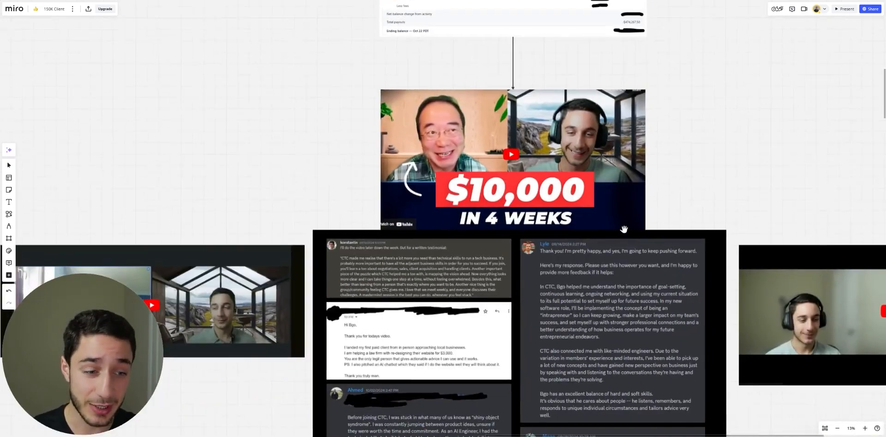
{"action": "scroll", "scroll_direction": "down", "scroll_amount": 3}
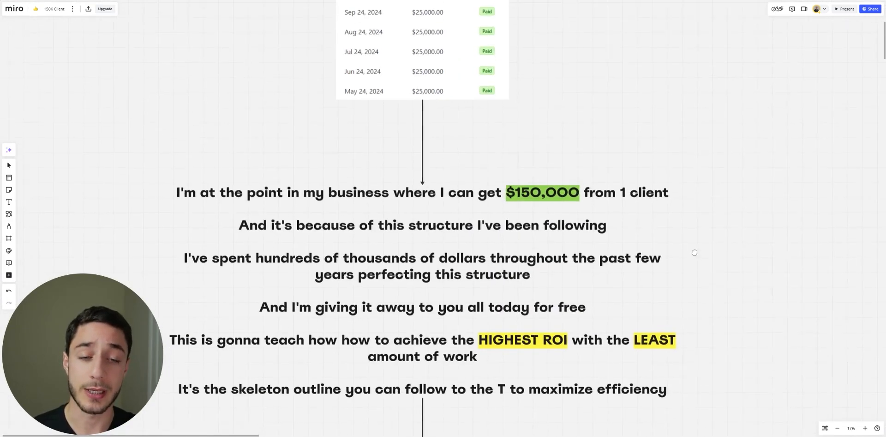
Step: Scroll down to the 'Create North Stars for every part of my business' text with its six-category goals lines
{"action": "scroll", "scroll_direction": "down", "scroll_amount": 3}
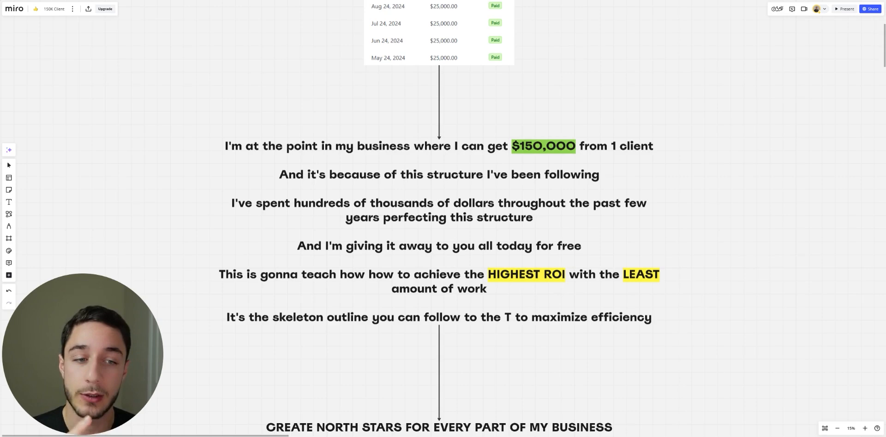
{"action": "mouse_move", "coordinate": [598, 212]}
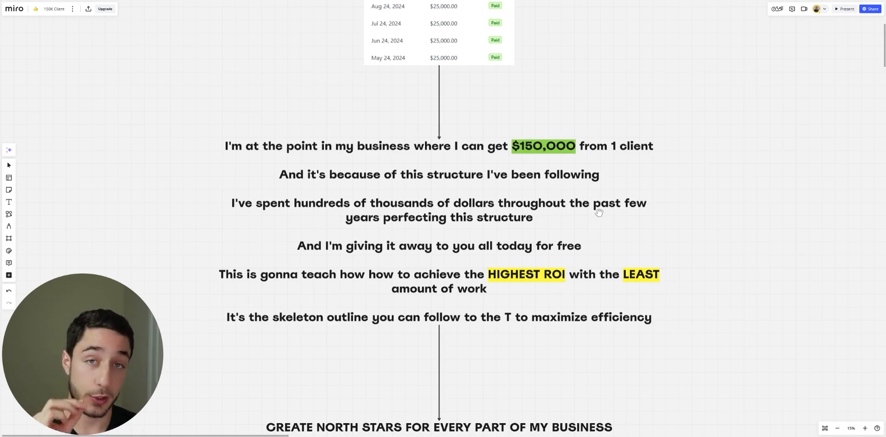
{"action": "mouse_move", "coordinate": [543, 246]}
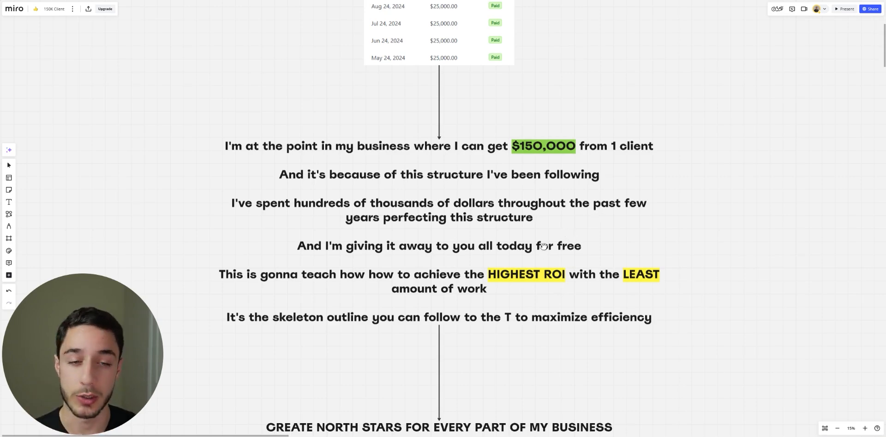
{"action": "scroll", "scroll_direction": "down", "scroll_amount": 3}
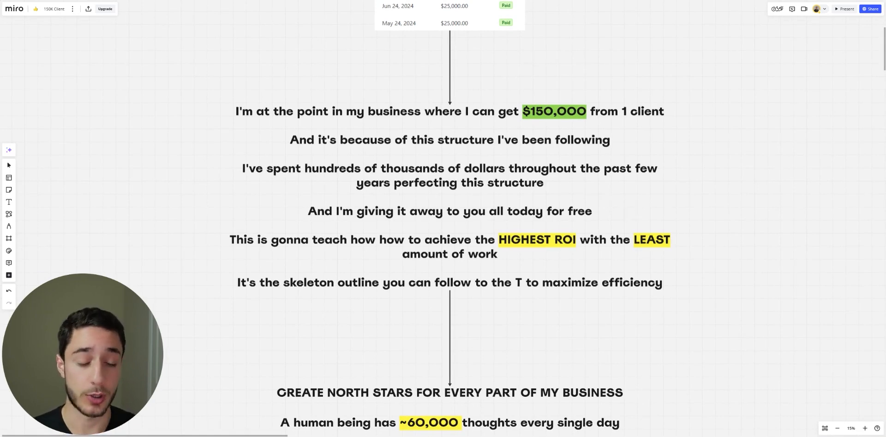
{"action": "scroll", "scroll_direction": "down", "scroll_amount": 3}
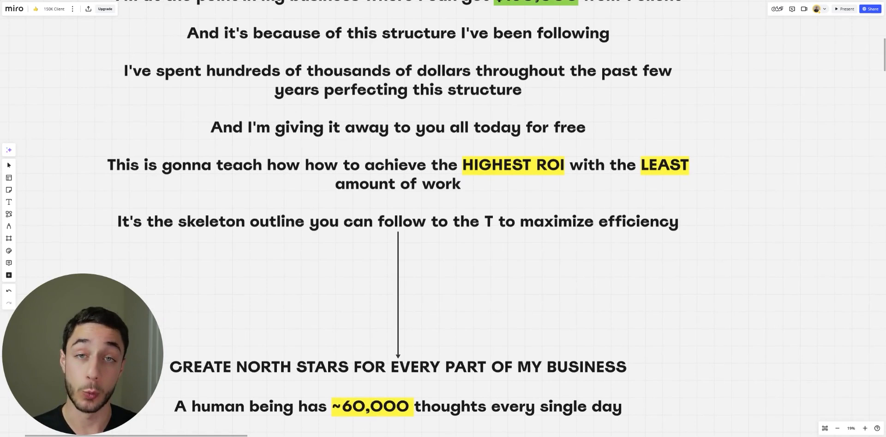
{"action": "scroll", "scroll_direction": "down", "scroll_amount": 3}
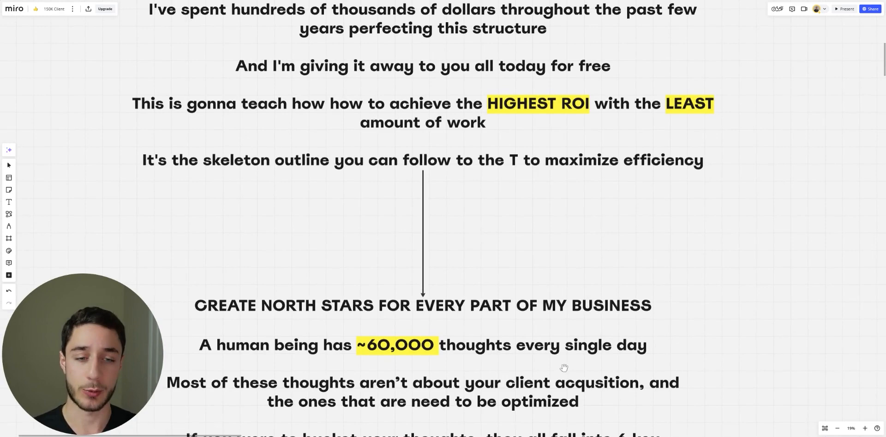
{"action": "scroll", "scroll_direction": "down", "scroll_amount": 3}
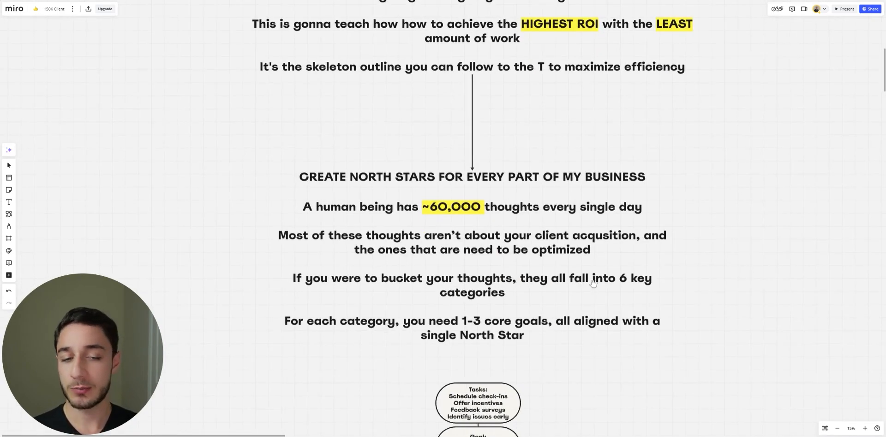
Step: Scroll down to the first Tasks / Goal / North Star chain: retain 8 of 10 customers, 90% retention
{"action": "scroll", "scroll_direction": "down", "scroll_amount": 3}
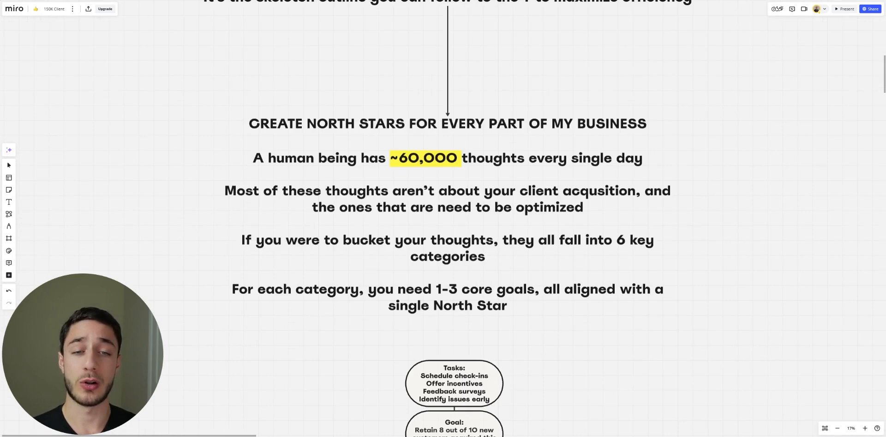
{"action": "mouse_move", "coordinate": [631, 292]}
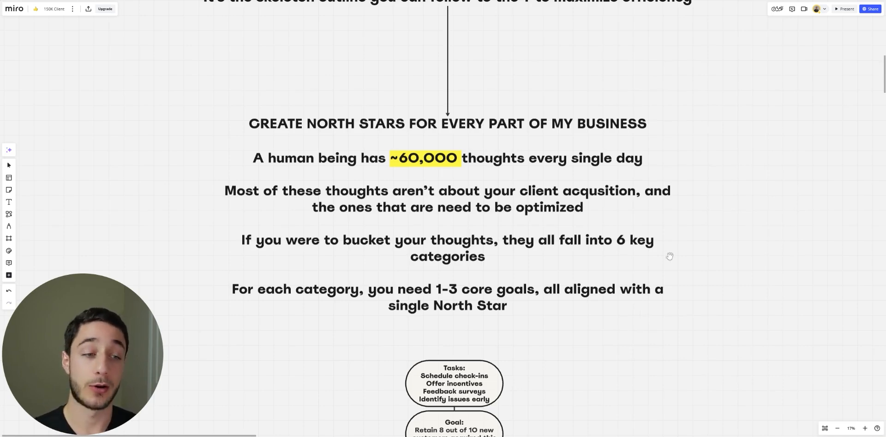
{"action": "mouse_move", "coordinate": [651, 215]}
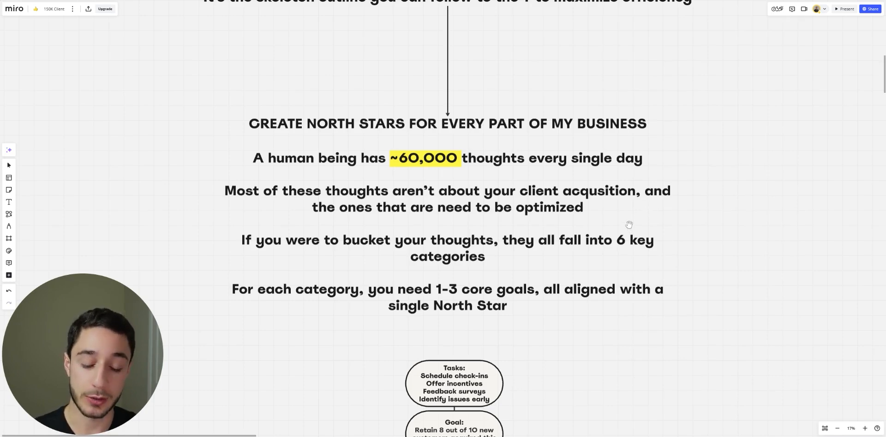
{"action": "mouse_move", "coordinate": [637, 198]}
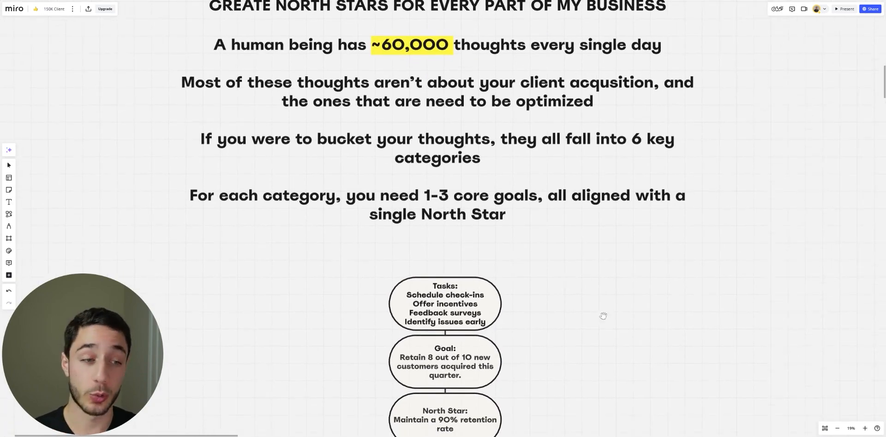
{"action": "scroll", "scroll_direction": "down", "scroll_amount": 3}
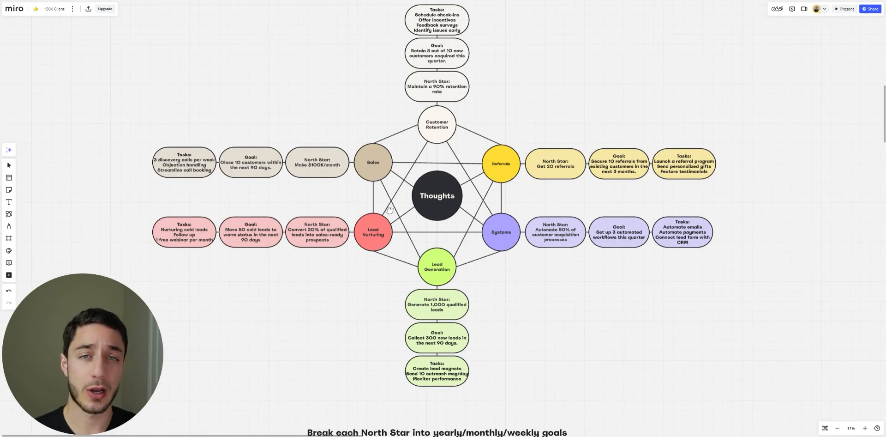
{"action": "mouse_move", "coordinate": [490, 192]}
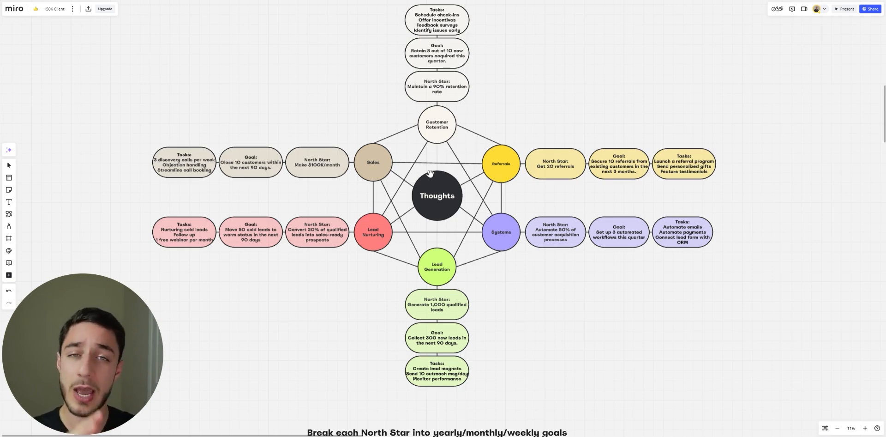
{"action": "mouse_move", "coordinate": [493, 170]}
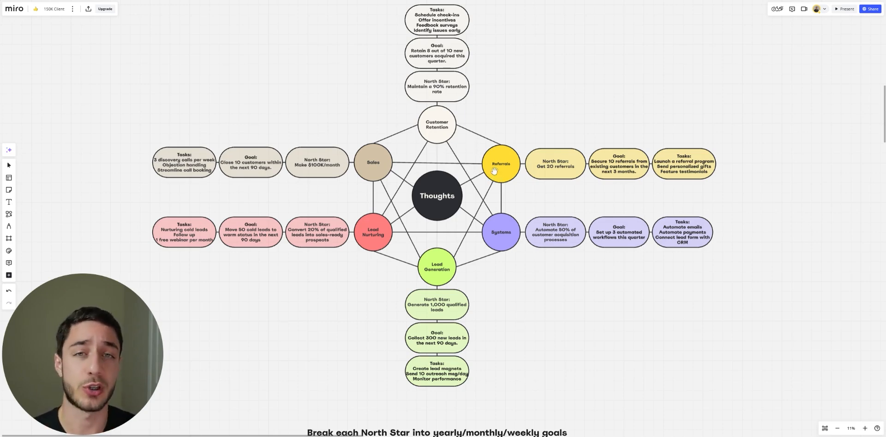
{"action": "mouse_move", "coordinate": [442, 276]}
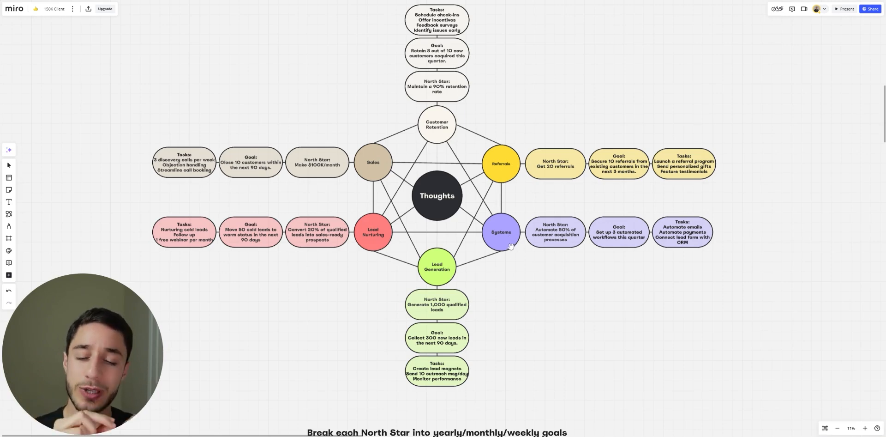
{"action": "mouse_move", "coordinate": [492, 334]}
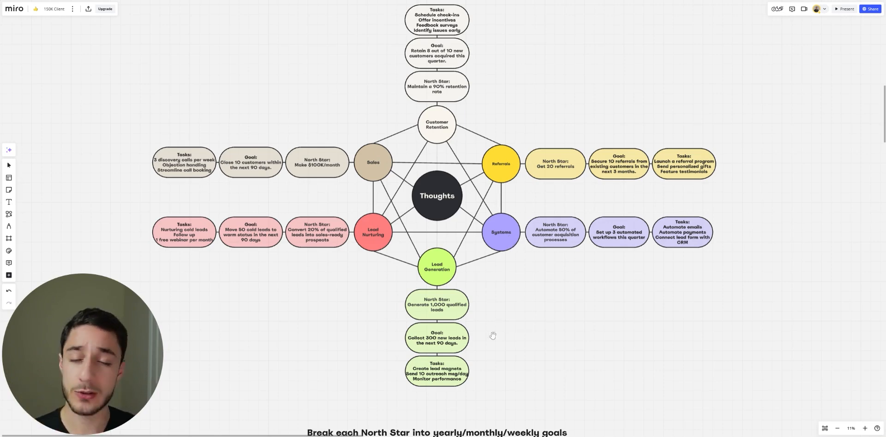
{"action": "mouse_move", "coordinate": [438, 344]}
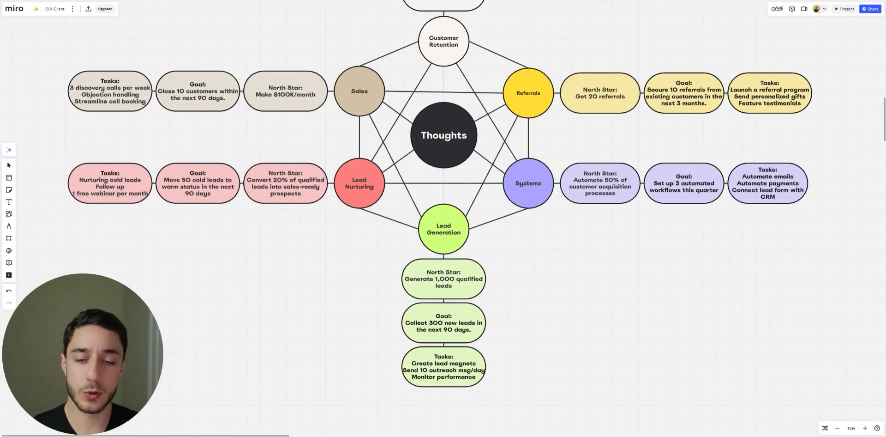
{"action": "mouse_move", "coordinate": [472, 292]}
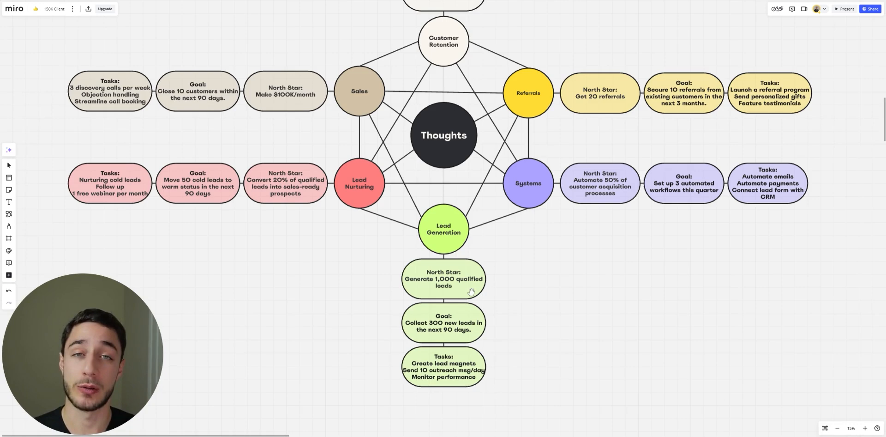
{"action": "mouse_move", "coordinate": [659, 183]}
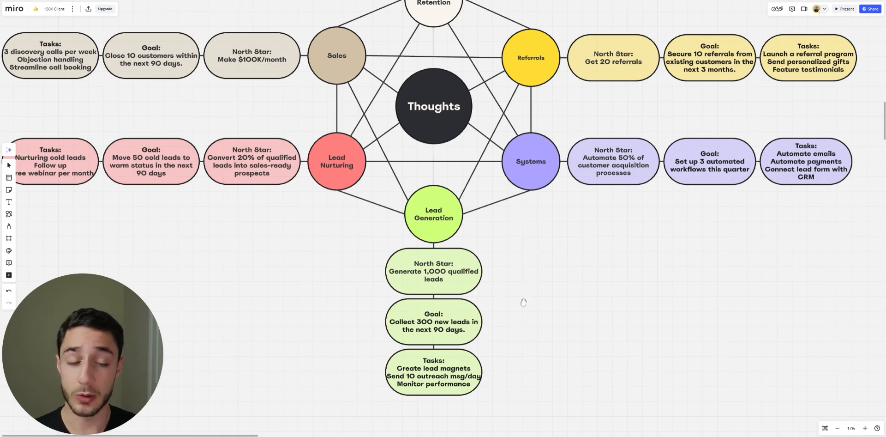
{"action": "mouse_move", "coordinate": [531, 299]}
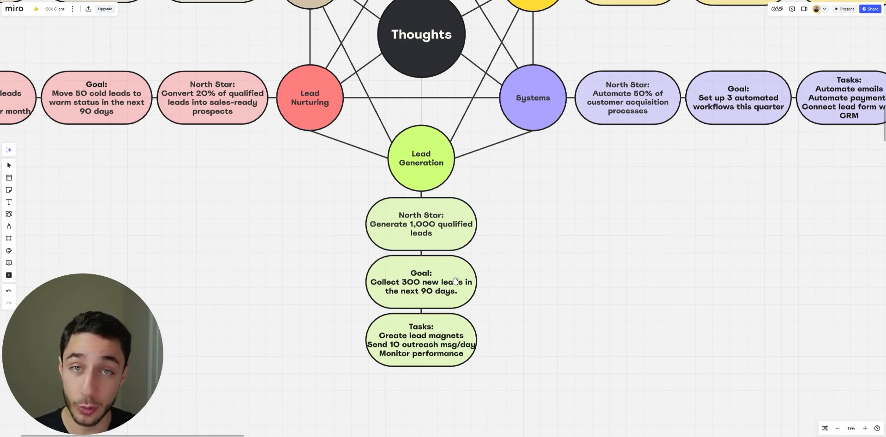
{"action": "mouse_move", "coordinate": [476, 263]}
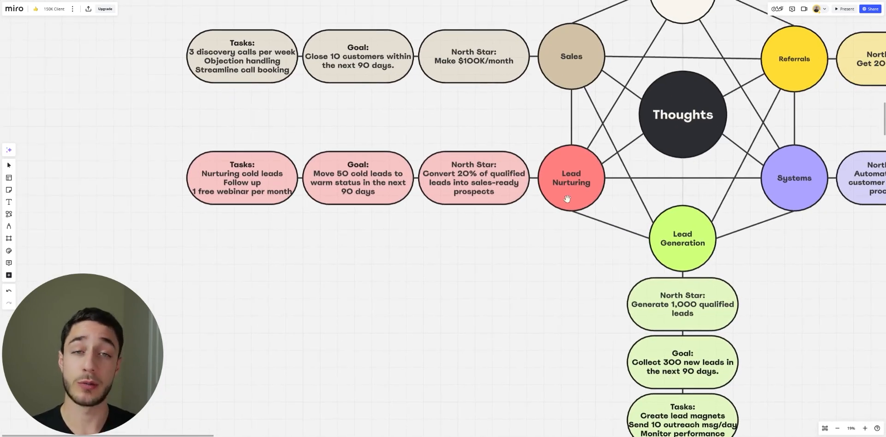
{"action": "mouse_move", "coordinate": [582, 218]}
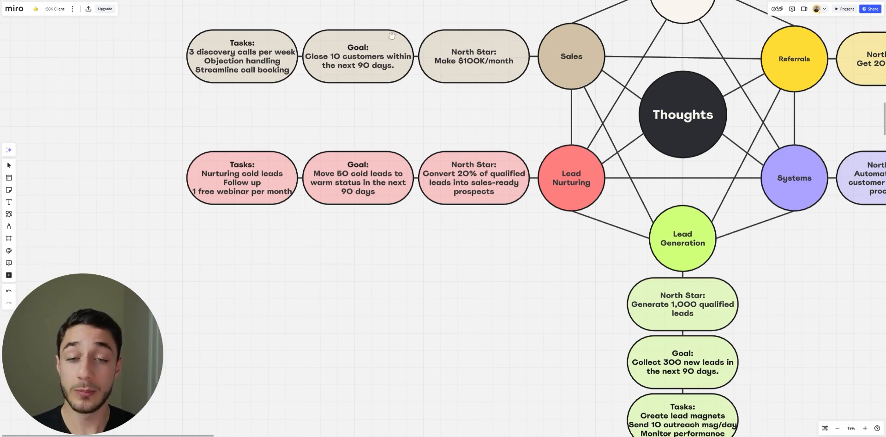
{"action": "mouse_move", "coordinate": [292, 134]}
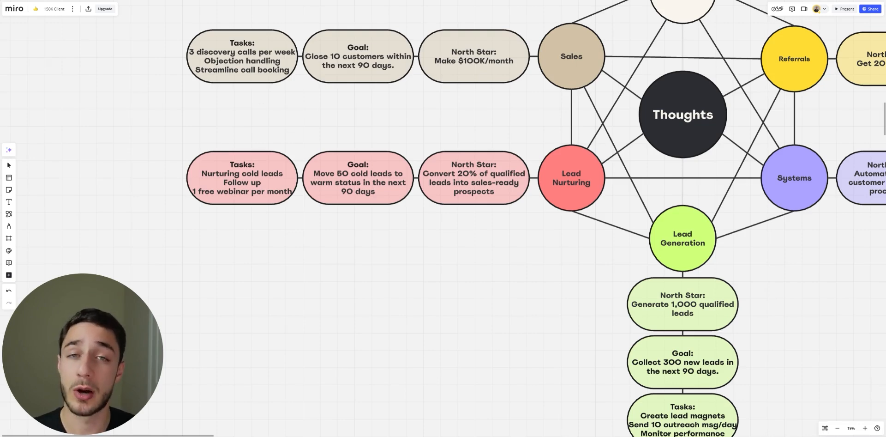
{"action": "mouse_move", "coordinate": [353, 143]}
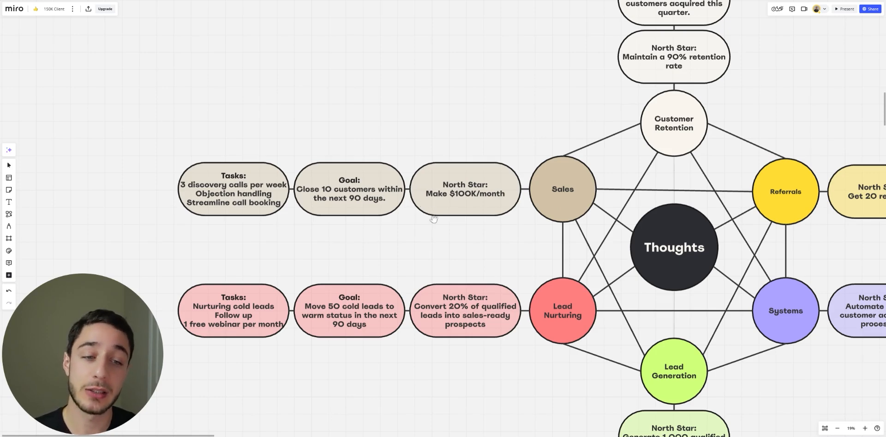
{"action": "mouse_move", "coordinate": [434, 208]}
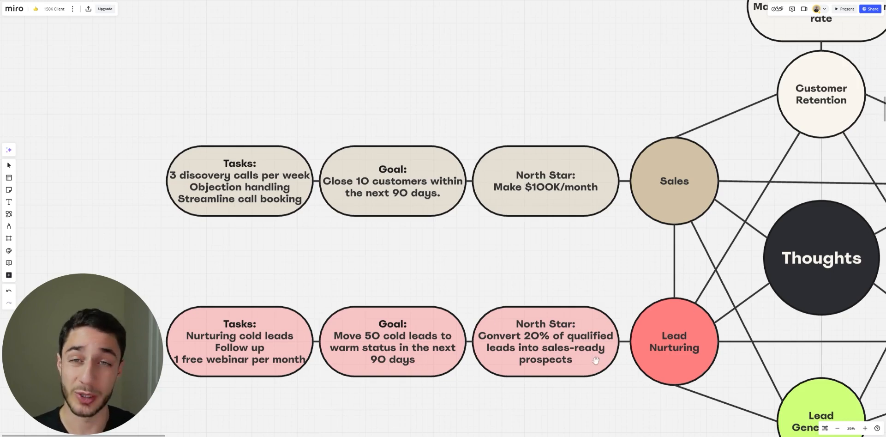
{"action": "mouse_move", "coordinate": [427, 270]}
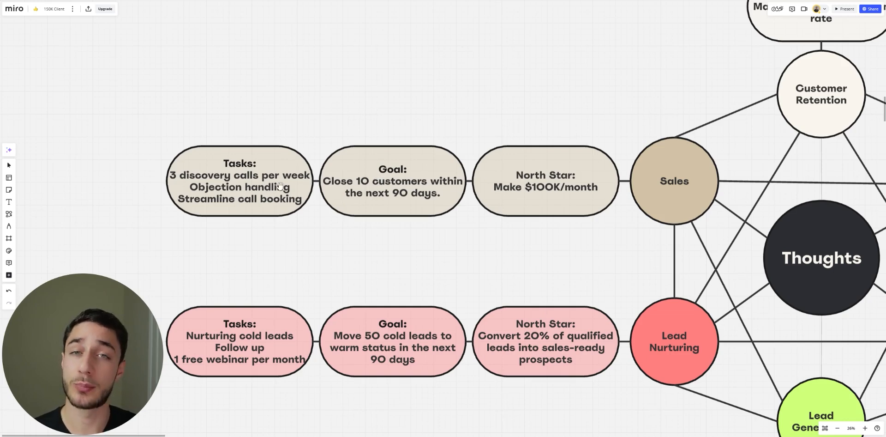
{"action": "mouse_move", "coordinate": [272, 193]}
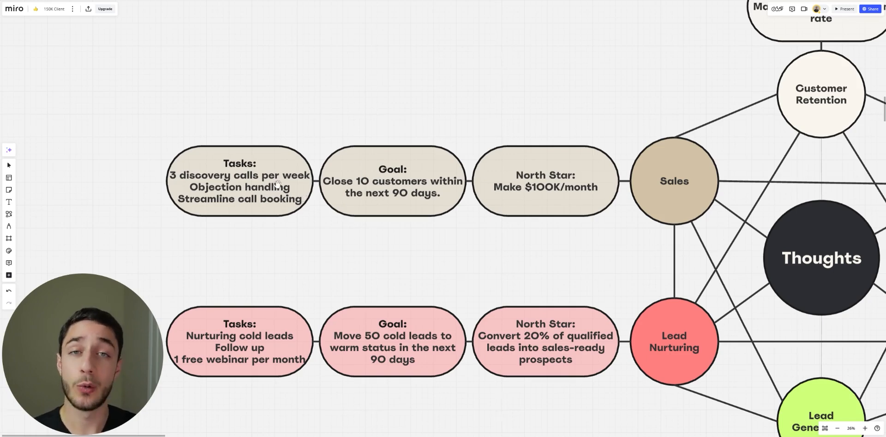
{"action": "mouse_move", "coordinate": [590, 191]}
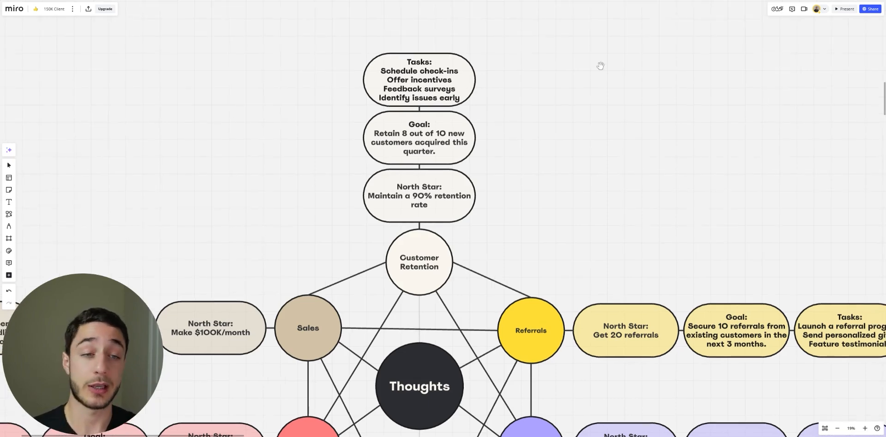
{"action": "mouse_move", "coordinate": [535, 101]}
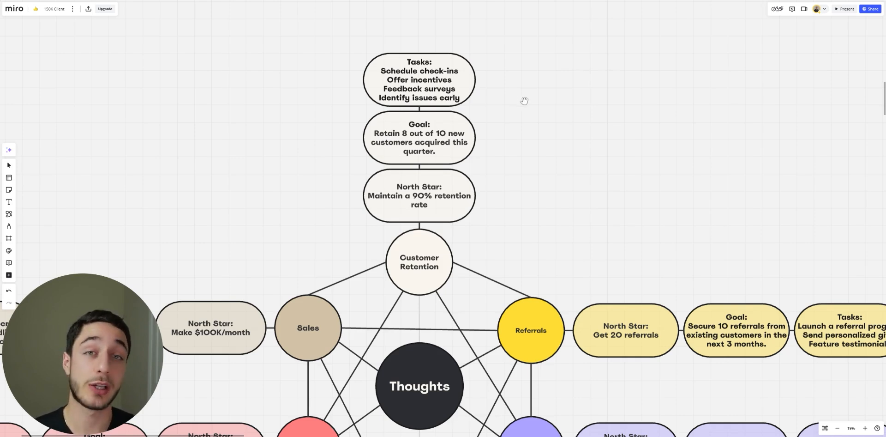
{"action": "mouse_move", "coordinate": [562, 190]}
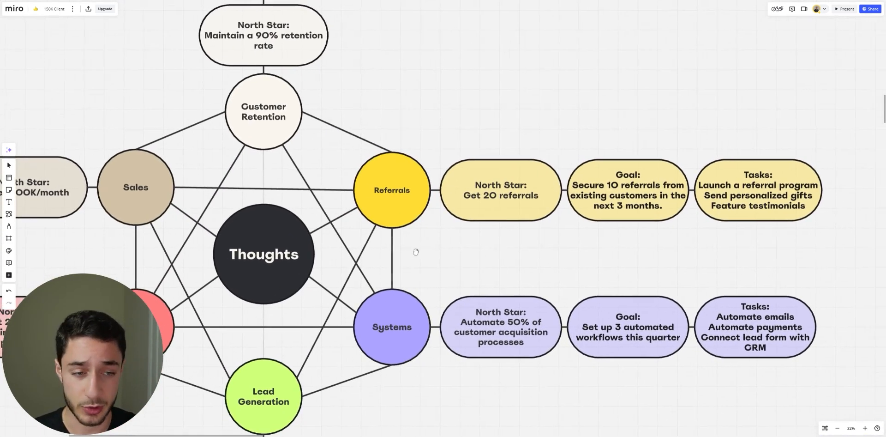
Step: Pan the canvas onto the Referrals and Systems chains to the right of the Thoughts hub
{"action": "left_click_drag", "start_coordinate": [415, 251], "coordinate": [410, 248]}
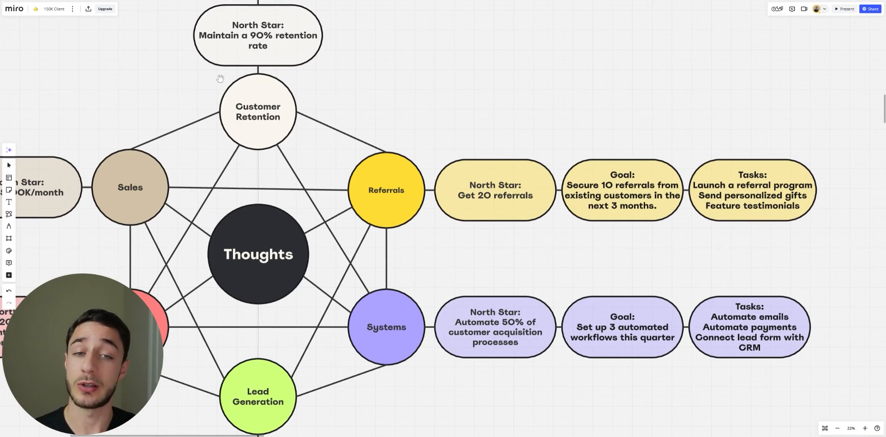
{"action": "mouse_move", "coordinate": [349, 75]}
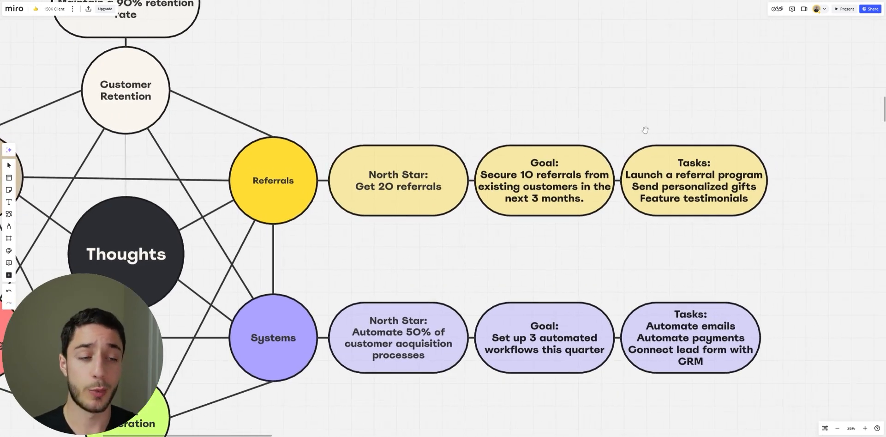
{"action": "mouse_move", "coordinate": [684, 123]}
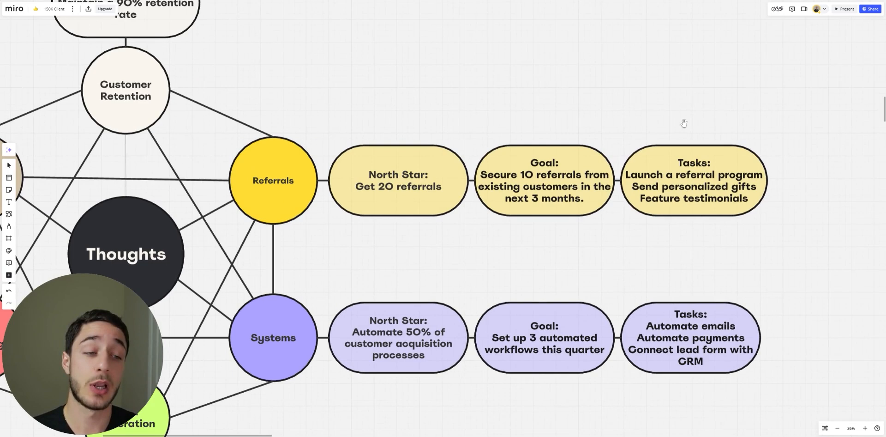
{"action": "mouse_move", "coordinate": [676, 145]}
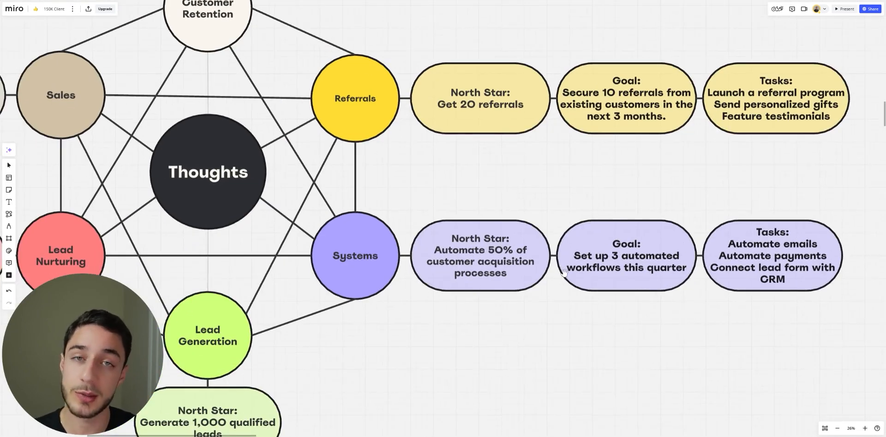
{"action": "left_click_drag", "start_coordinate": [452, 226], "coordinate": [434, 211]}
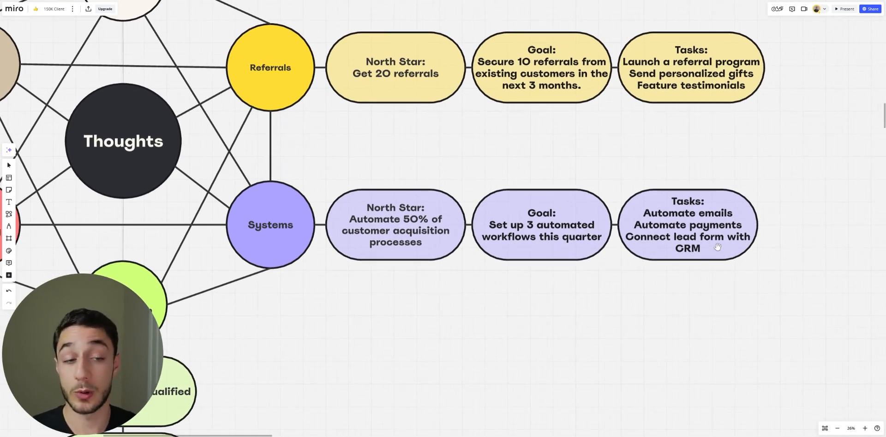
{"action": "scroll", "scroll_direction": "down", "scroll_amount": 3}
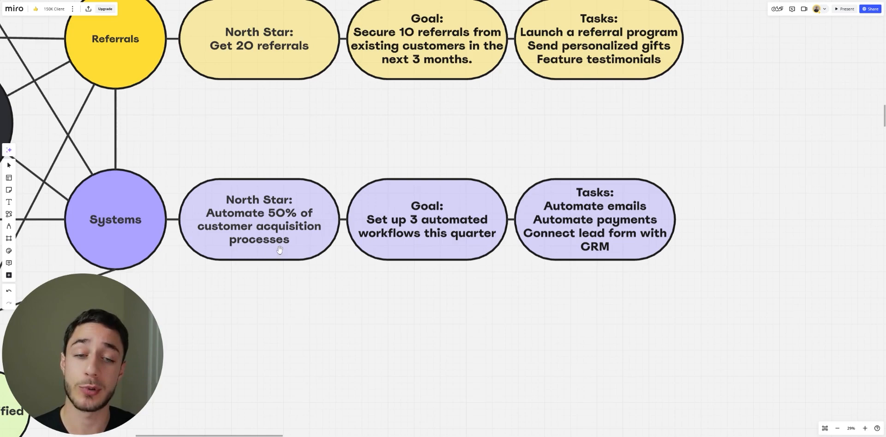
{"action": "mouse_move", "coordinate": [317, 287]}
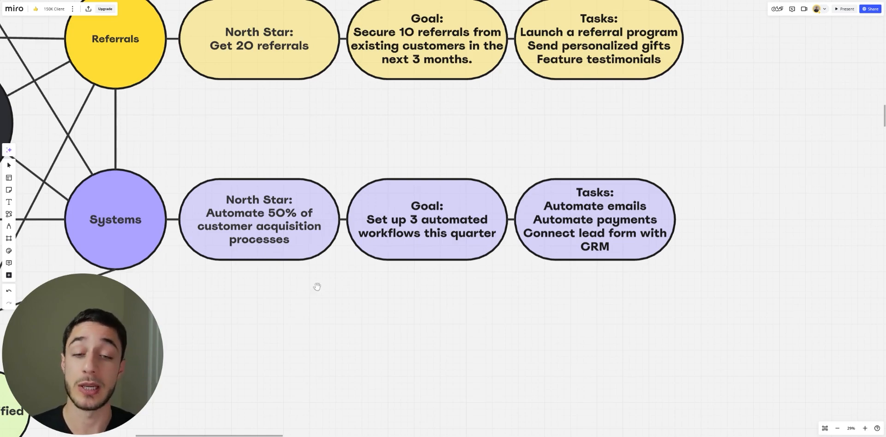
{"action": "scroll", "scroll_direction": "down", "scroll_amount": 3}
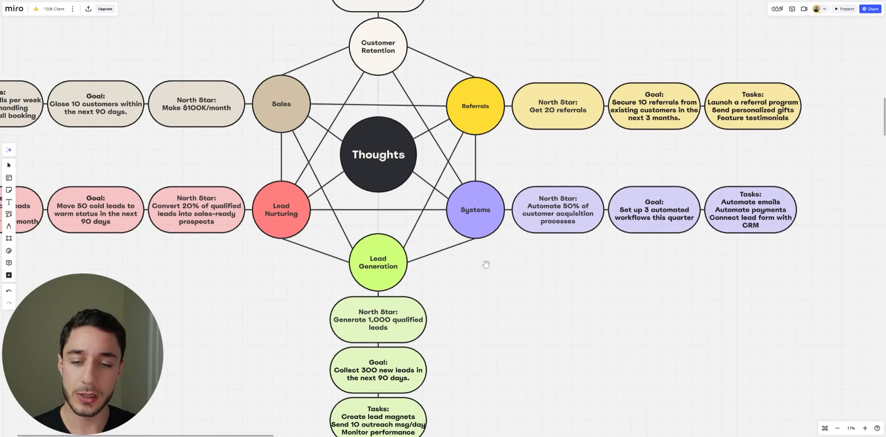
{"action": "mouse_move", "coordinate": [492, 255]}
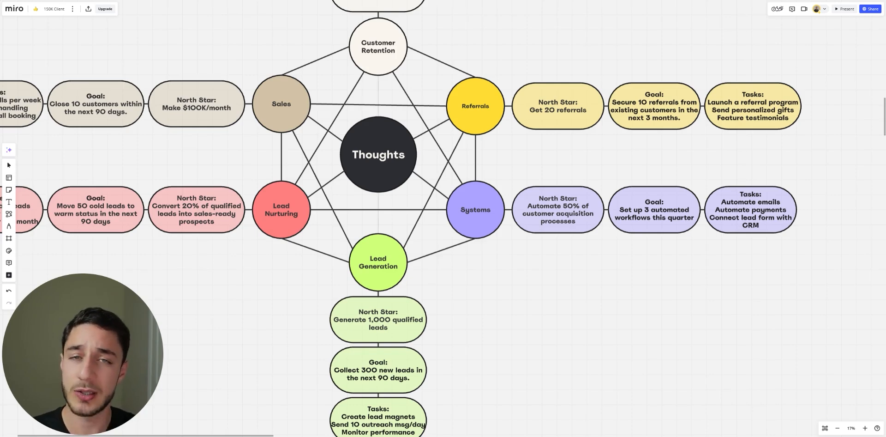
{"action": "mouse_move", "coordinate": [459, 226]}
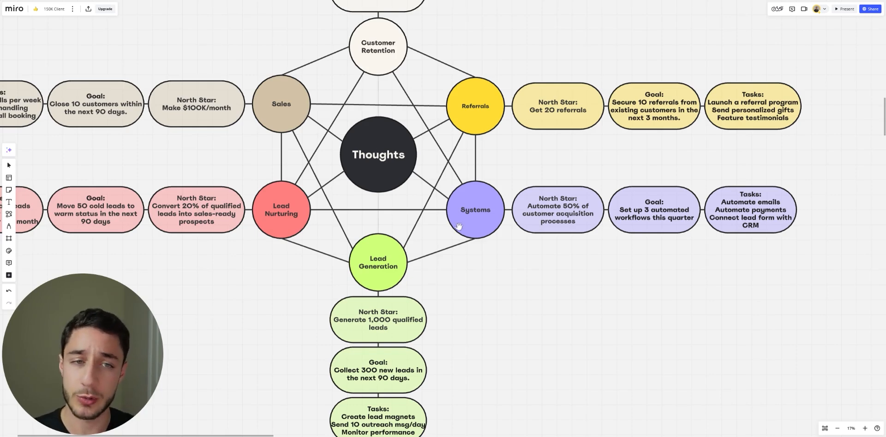
Step: Scroll below the Thoughts diagram to the table of yearly, monthly and weekly goals per North Star
{"action": "scroll", "scroll_direction": "down", "scroll_amount": 3}
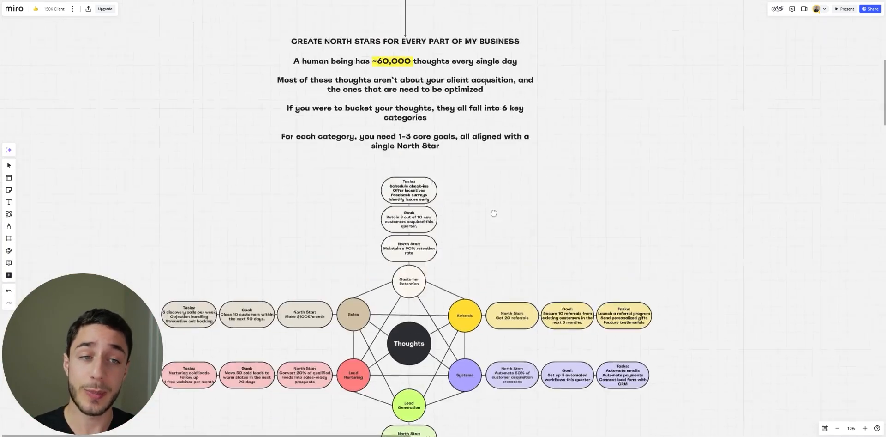
{"action": "scroll", "scroll_direction": "down", "scroll_amount": 3}
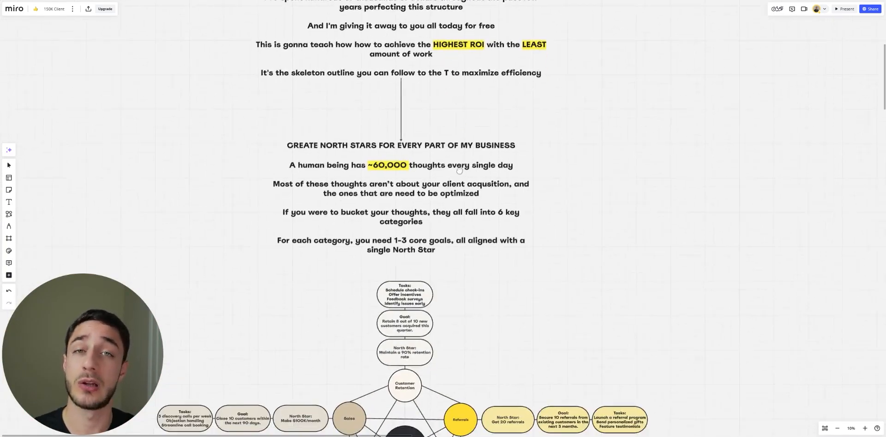
{"action": "scroll", "scroll_direction": "down", "scroll_amount": 3}
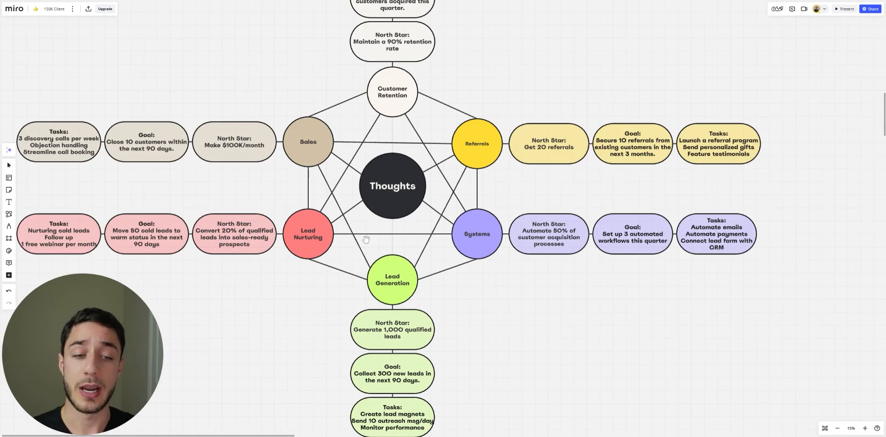
{"action": "mouse_move", "coordinate": [403, 306]}
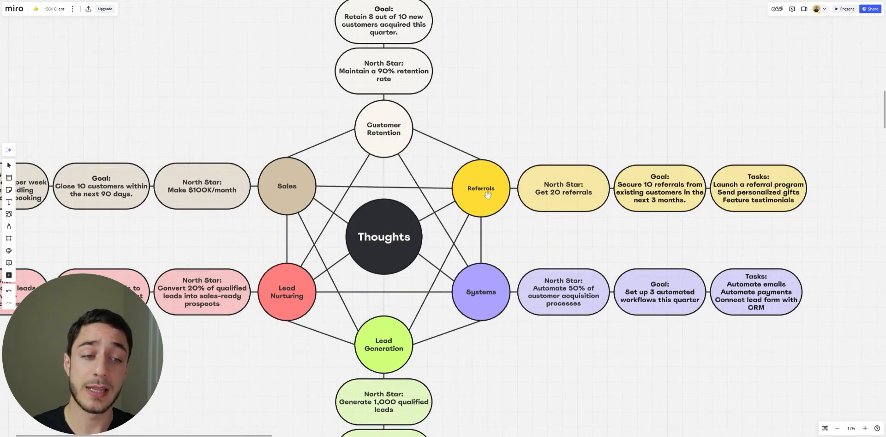
{"action": "scroll", "scroll_direction": "down", "scroll_amount": 3}
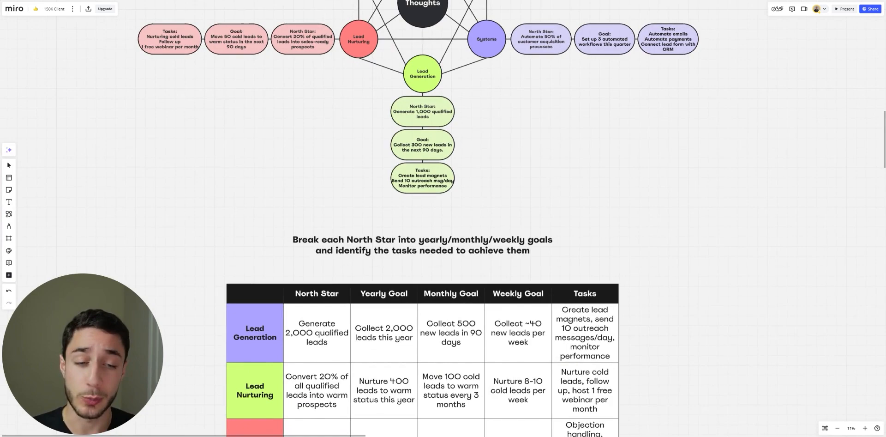
{"action": "scroll", "scroll_direction": "down", "scroll_amount": 3}
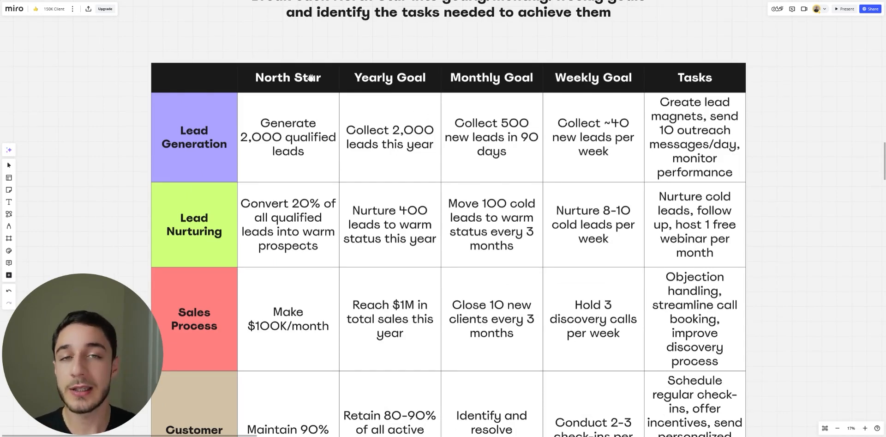
{"action": "mouse_move", "coordinate": [344, 97]}
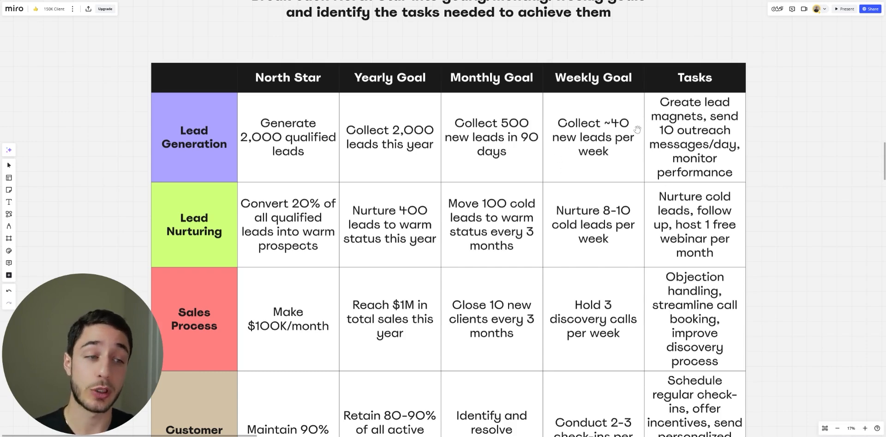
{"action": "mouse_move", "coordinate": [620, 149]}
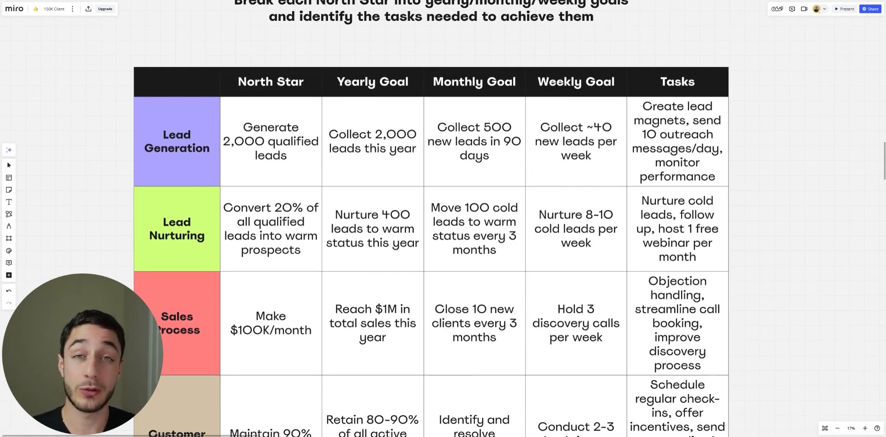
{"action": "mouse_move", "coordinate": [729, 127]}
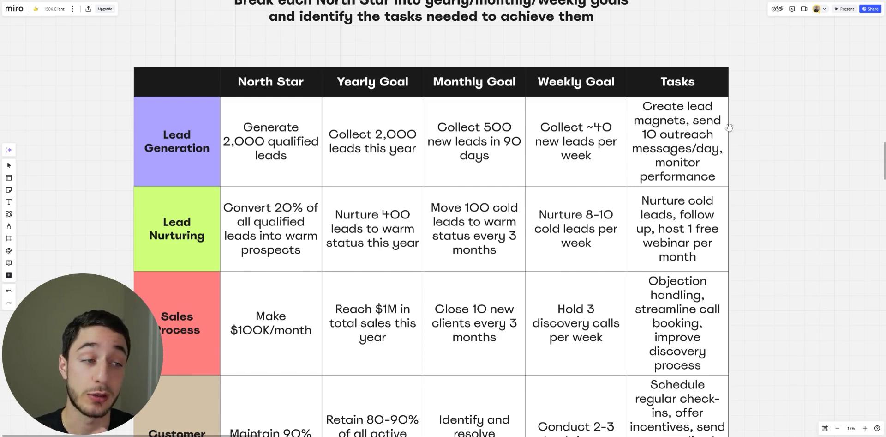
{"action": "mouse_move", "coordinate": [716, 144]}
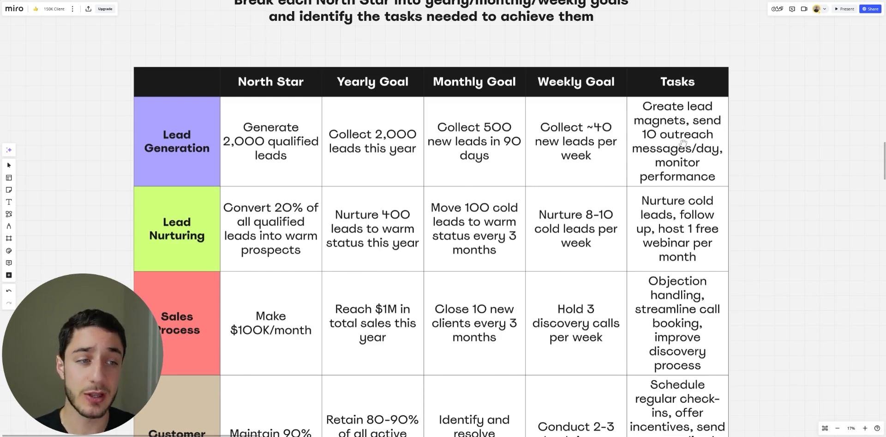
{"action": "mouse_move", "coordinate": [634, 139]}
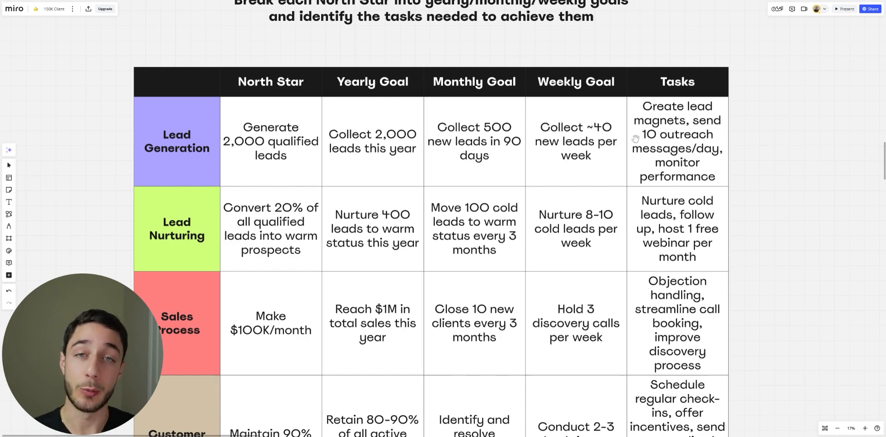
{"action": "mouse_move", "coordinate": [458, 155]}
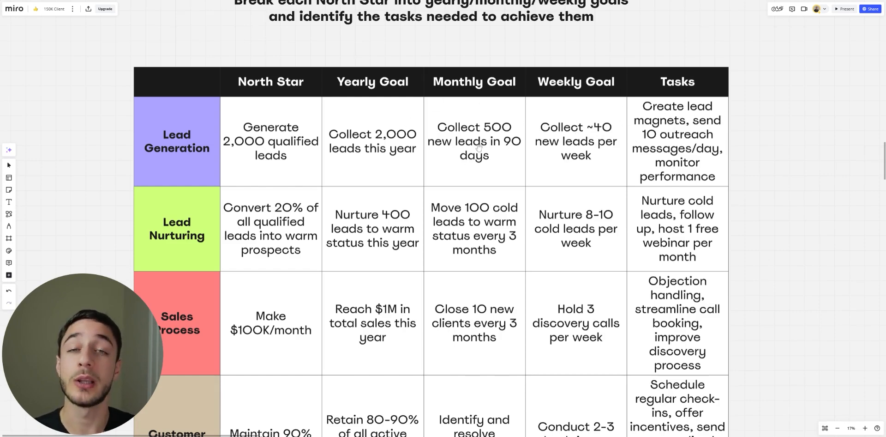
{"action": "scroll", "scroll_direction": "down", "scroll_amount": 3}
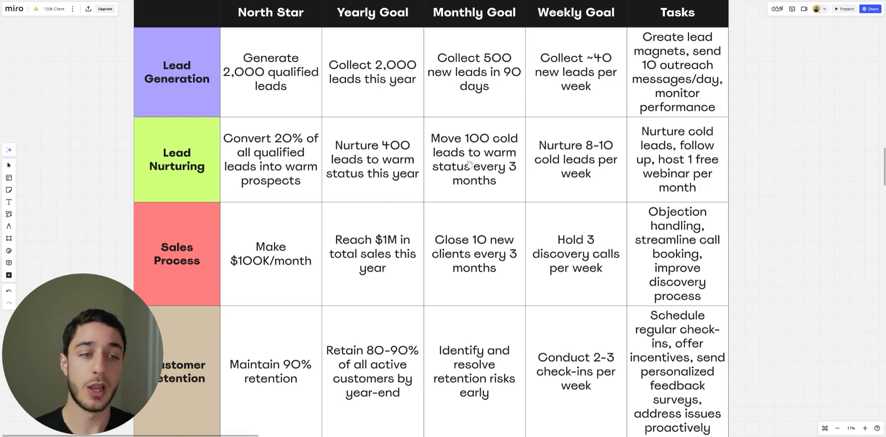
{"action": "mouse_move", "coordinate": [498, 120]}
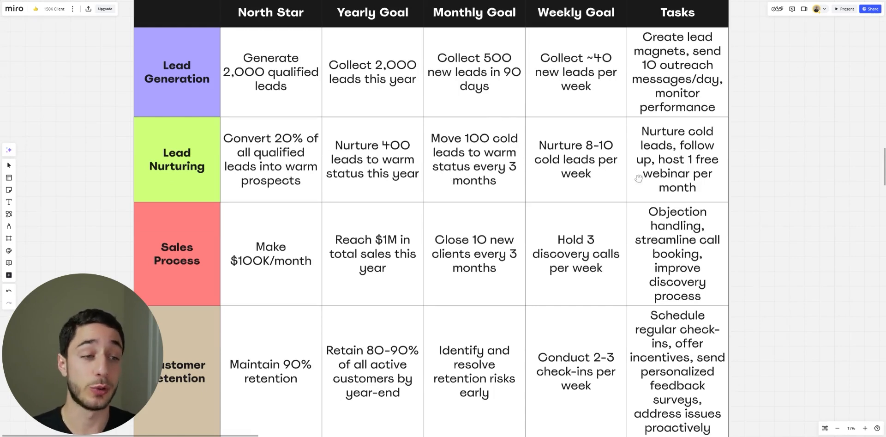
{"action": "mouse_move", "coordinate": [737, 193]}
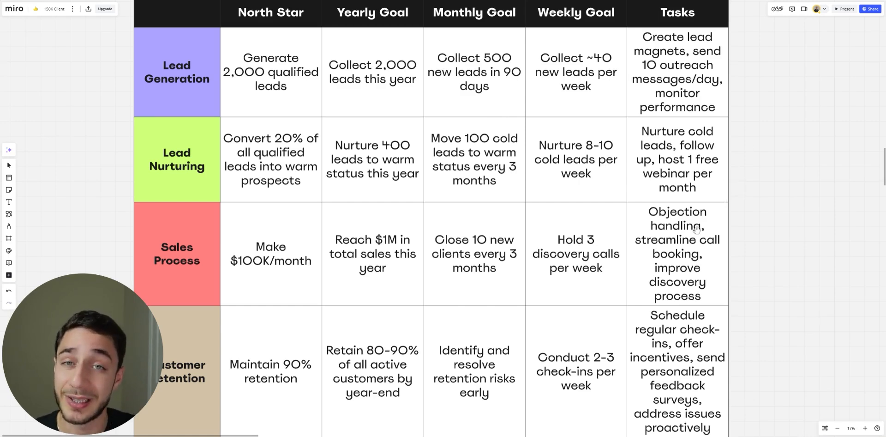
{"action": "scroll", "scroll_direction": "down", "scroll_amount": 3}
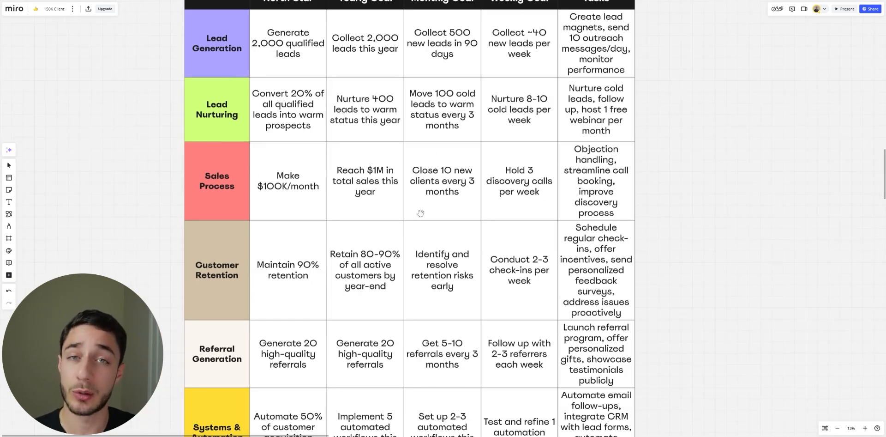
{"action": "scroll", "scroll_direction": "down", "scroll_amount": 3}
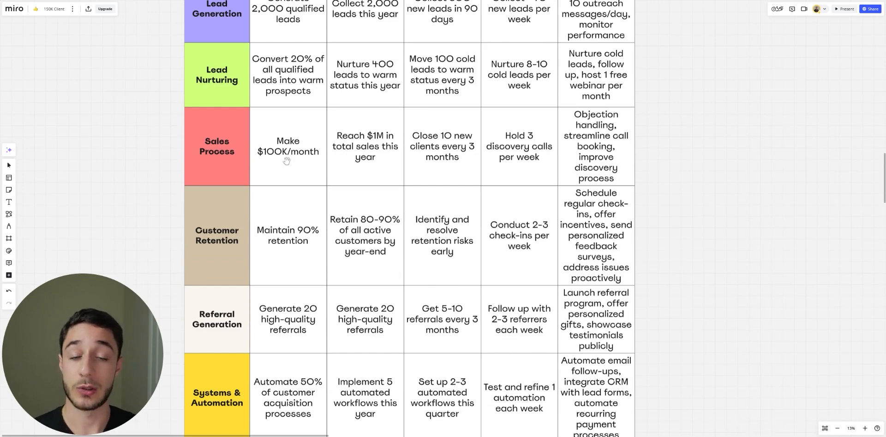
{"action": "mouse_move", "coordinate": [345, 157]}
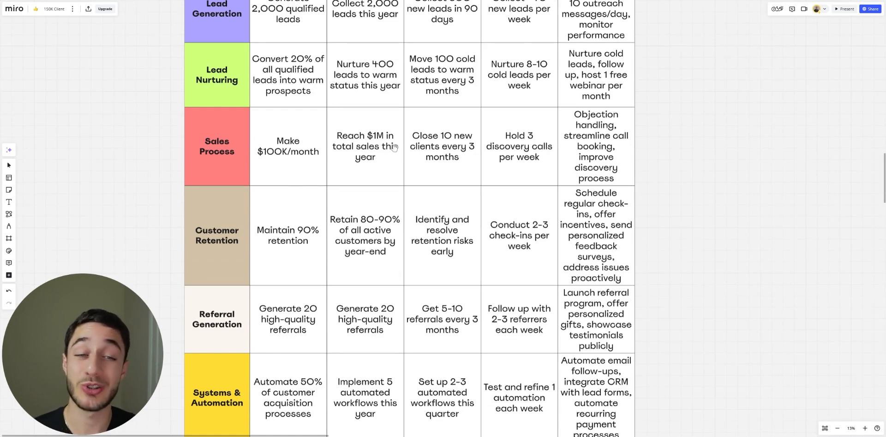
{"action": "mouse_move", "coordinate": [404, 172]}
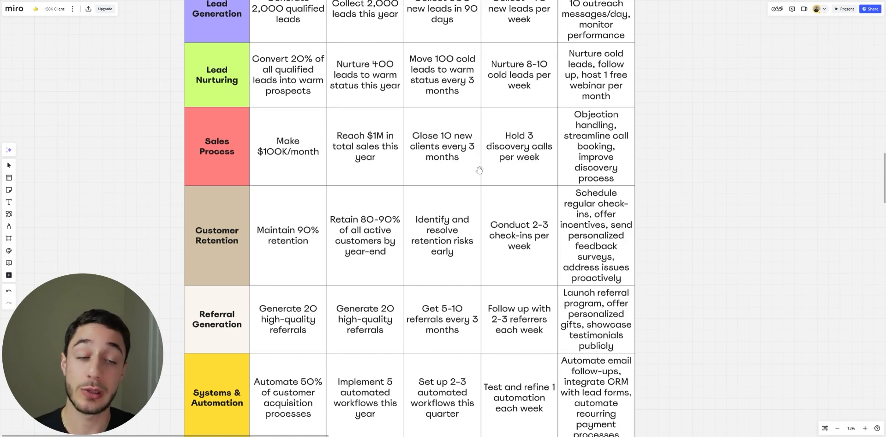
{"action": "mouse_move", "coordinate": [445, 157]}
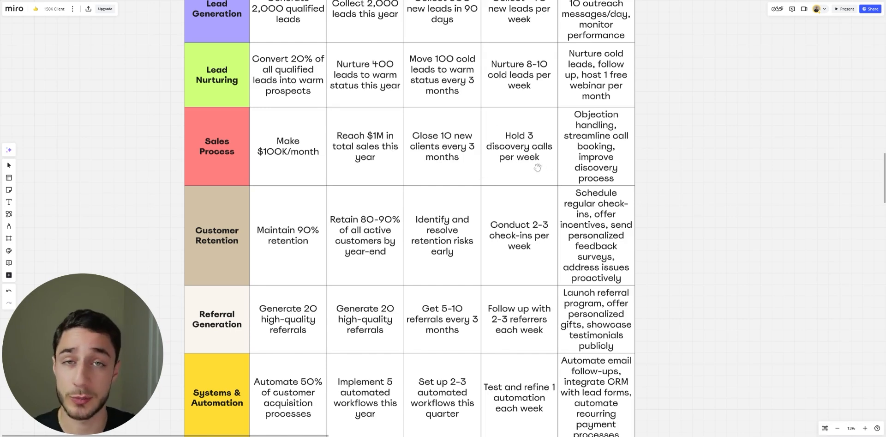
{"action": "mouse_move", "coordinate": [639, 135]}
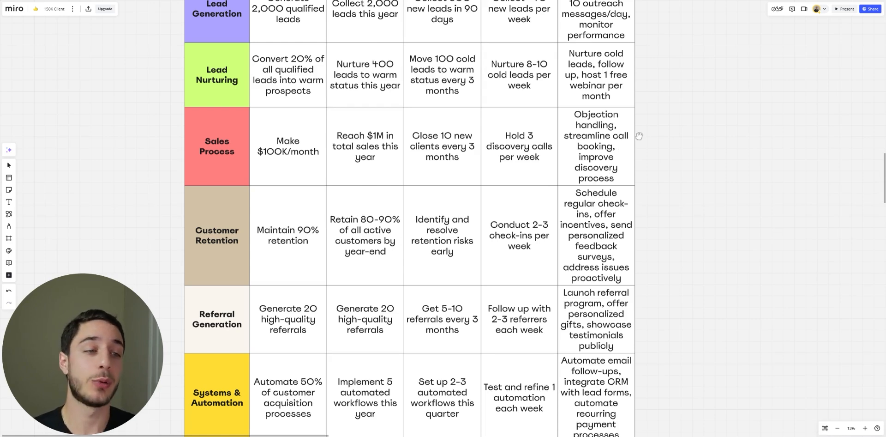
{"action": "mouse_move", "coordinate": [638, 134]}
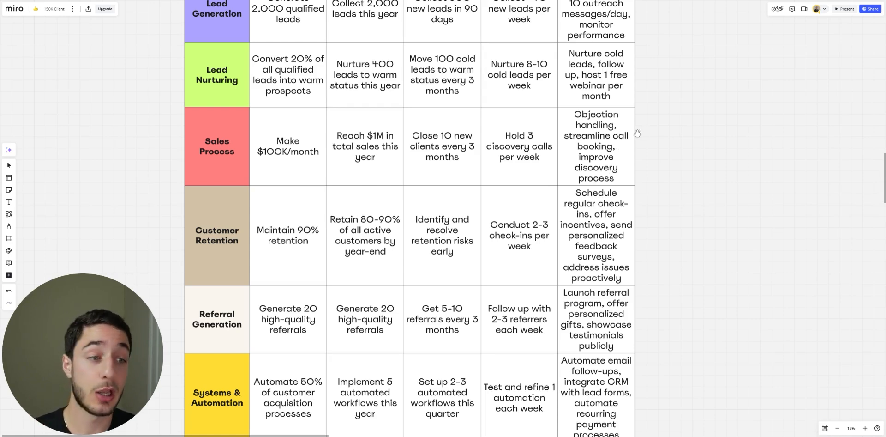
{"action": "mouse_move", "coordinate": [622, 157]}
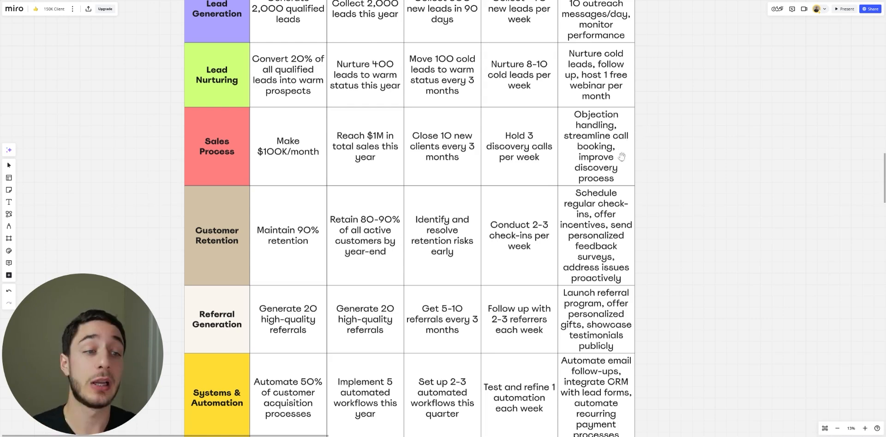
{"action": "mouse_move", "coordinate": [535, 197]}
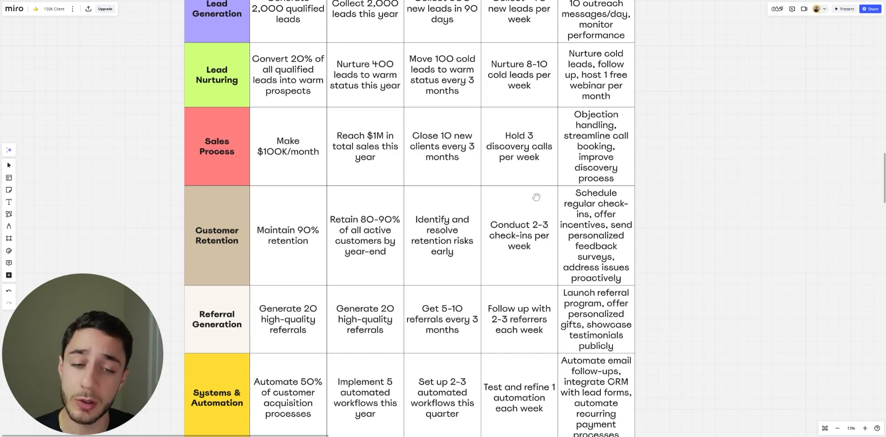
Step: Draw a freehand X over the red 'Add tasks to our list to make us look busy' box in the Our Goal diagram
{"action": "scroll", "scroll_direction": "down", "scroll_amount": 3}
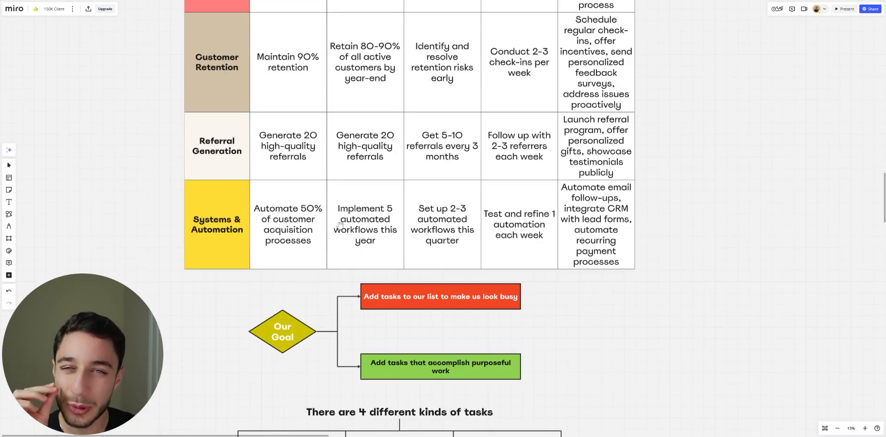
{"action": "scroll", "scroll_direction": "down", "scroll_amount": 3}
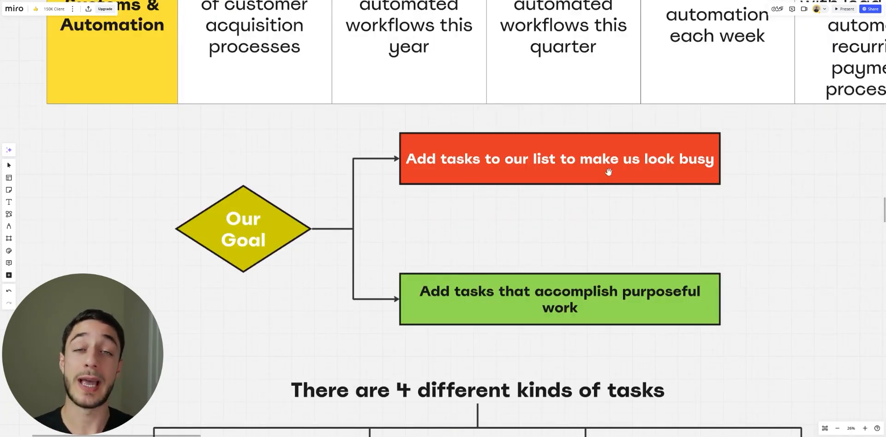
{"action": "mouse_move", "coordinate": [16, 207]}
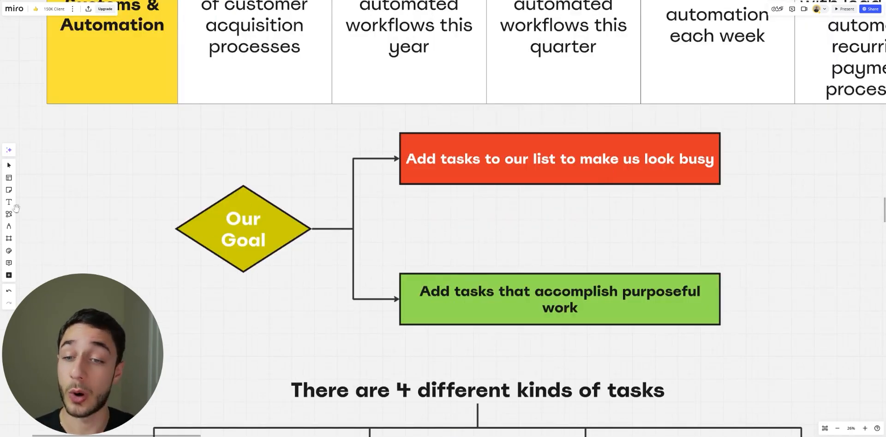
{"action": "left_click", "coordinate": [9, 213]}
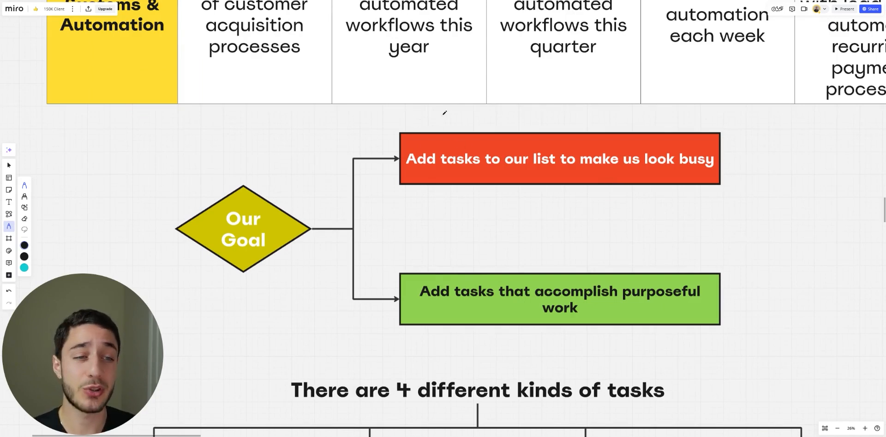
{"action": "left_click_drag", "start_coordinate": [442, 113], "coordinate": [730, 187]}
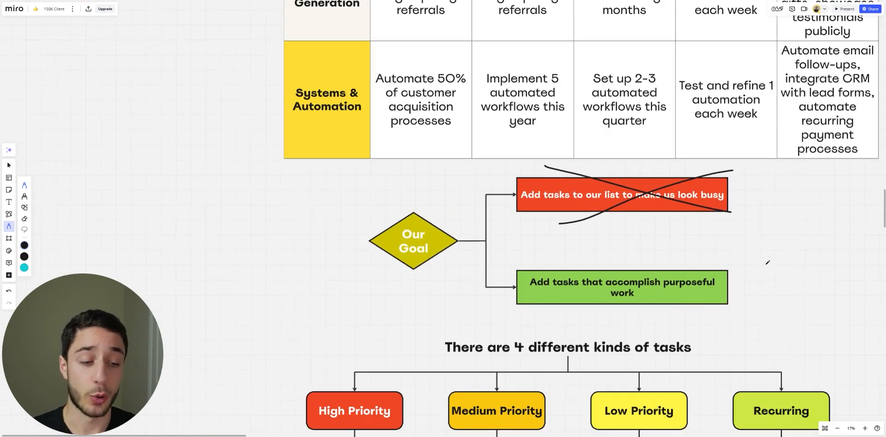
Step: Scroll through the task-types diagram with its priority boxes down to the 7-day Sprints section
{"action": "scroll", "scroll_direction": "down", "scroll_amount": 3}
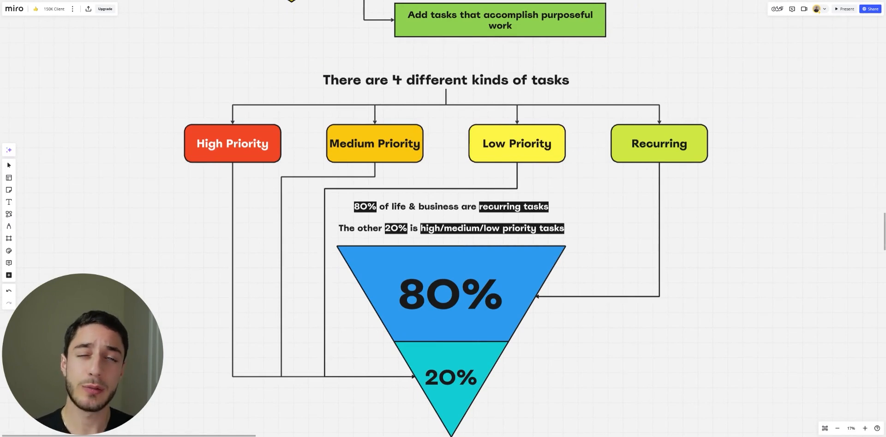
{"action": "mouse_move", "coordinate": [444, 102]}
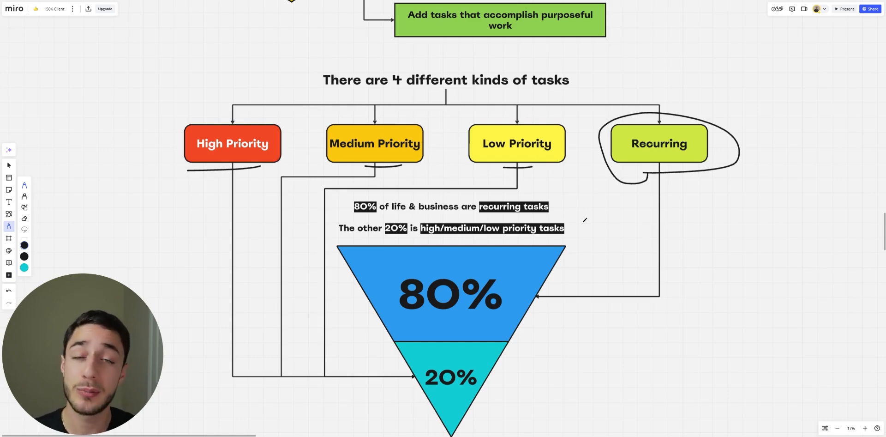
{"action": "scroll", "scroll_direction": "down", "scroll_amount": 3}
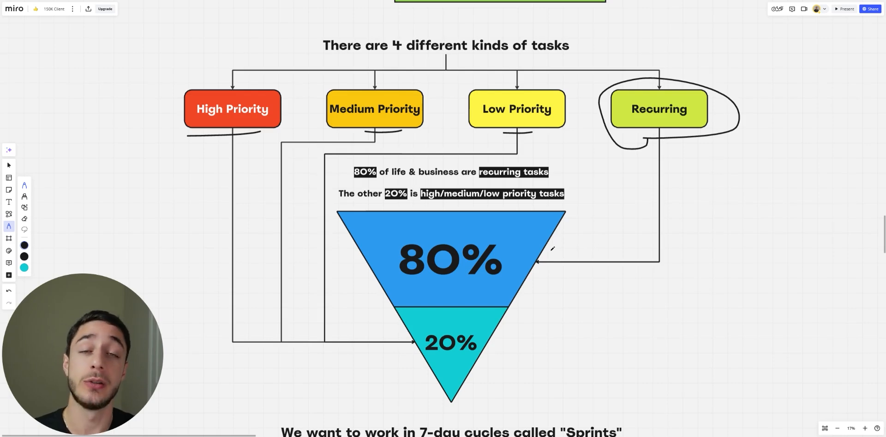
{"action": "scroll", "scroll_direction": "down", "scroll_amount": 3}
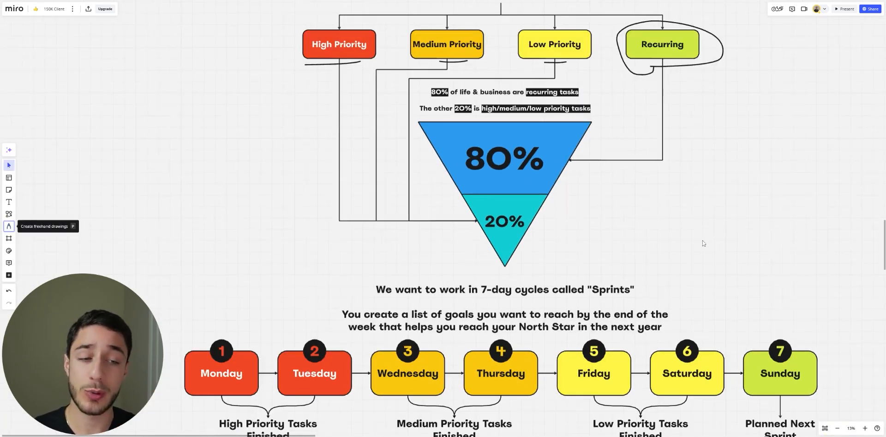
{"action": "mouse_move", "coordinate": [658, 252]}
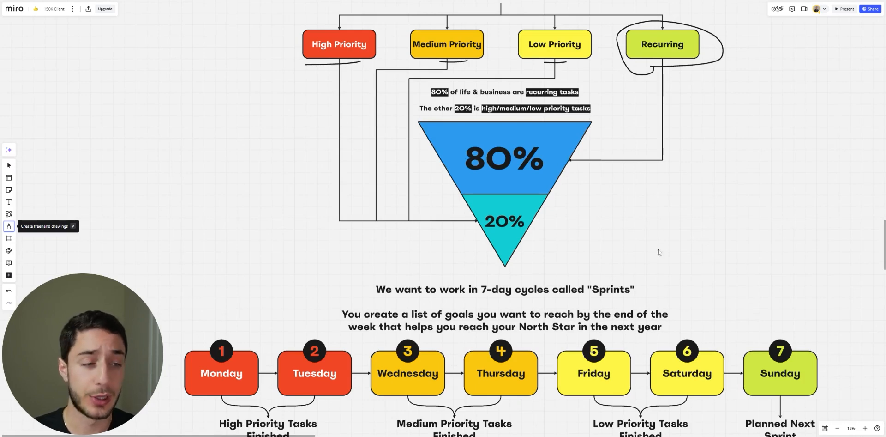
{"action": "scroll", "scroll_direction": "down", "scroll_amount": 3}
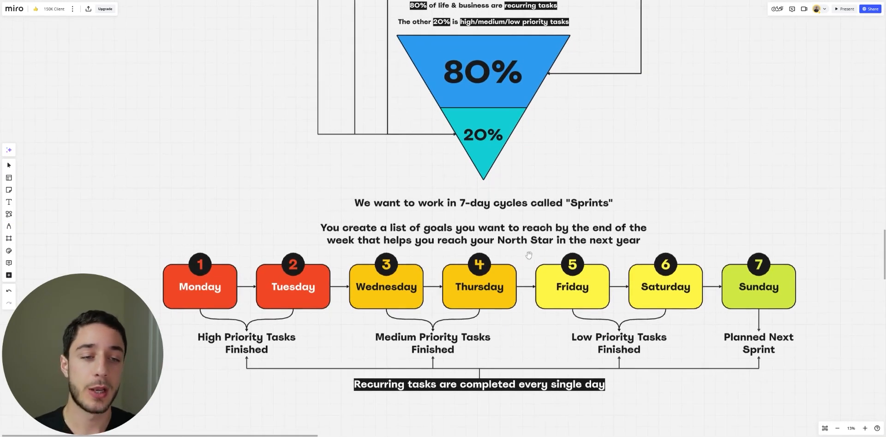
{"action": "mouse_move", "coordinate": [729, 229]}
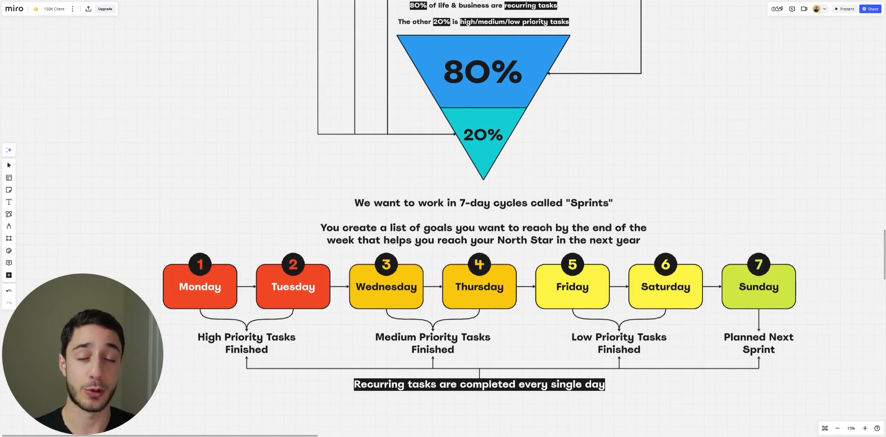
{"action": "mouse_move", "coordinate": [630, 178]}
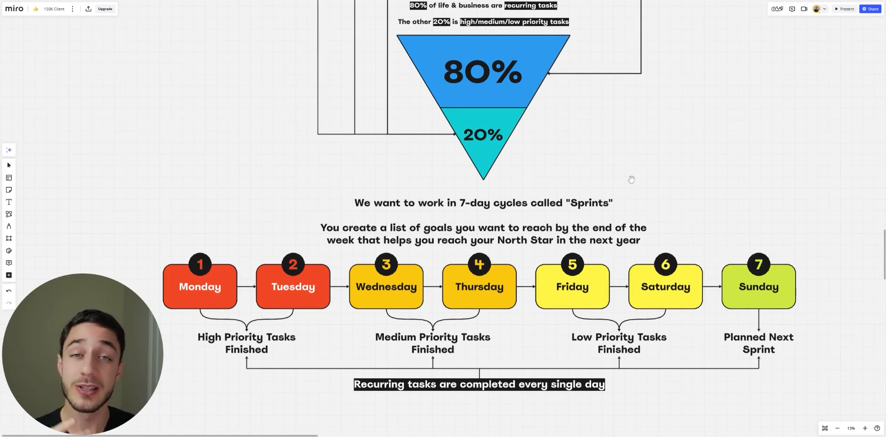
{"action": "scroll", "scroll_direction": "down", "scroll_amount": 3}
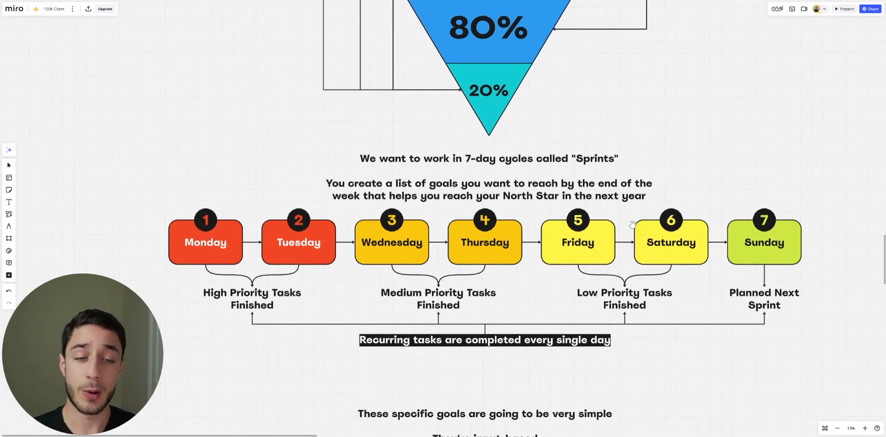
{"action": "mouse_move", "coordinate": [677, 185]}
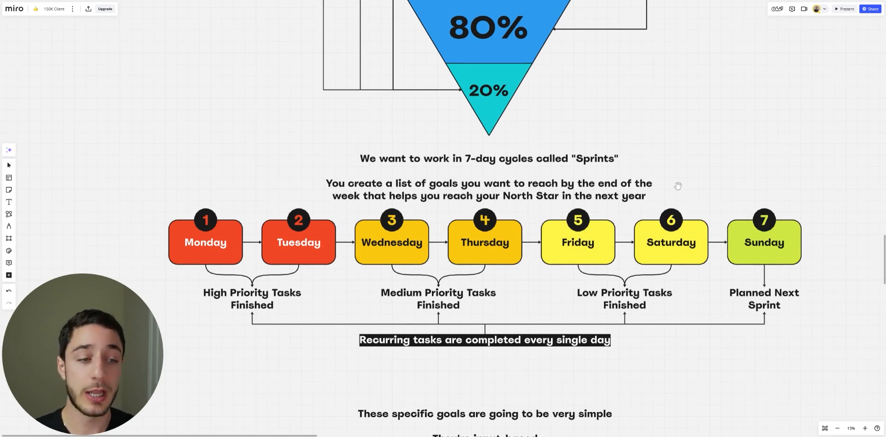
{"action": "mouse_move", "coordinate": [686, 187]}
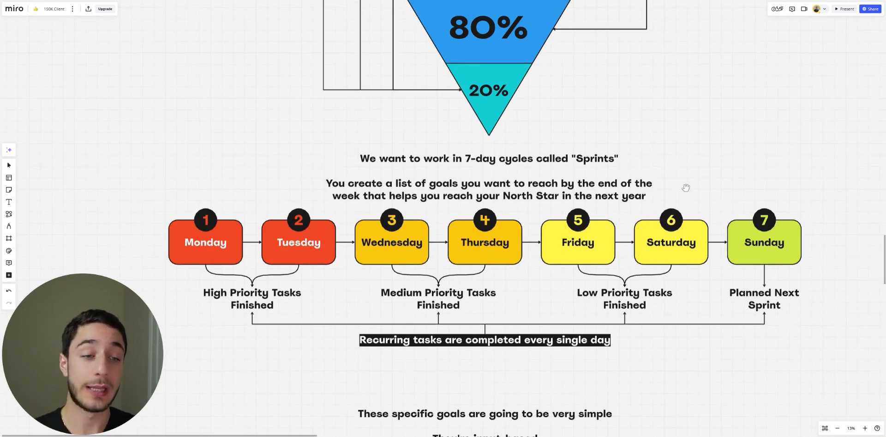
{"action": "mouse_move", "coordinate": [691, 182]}
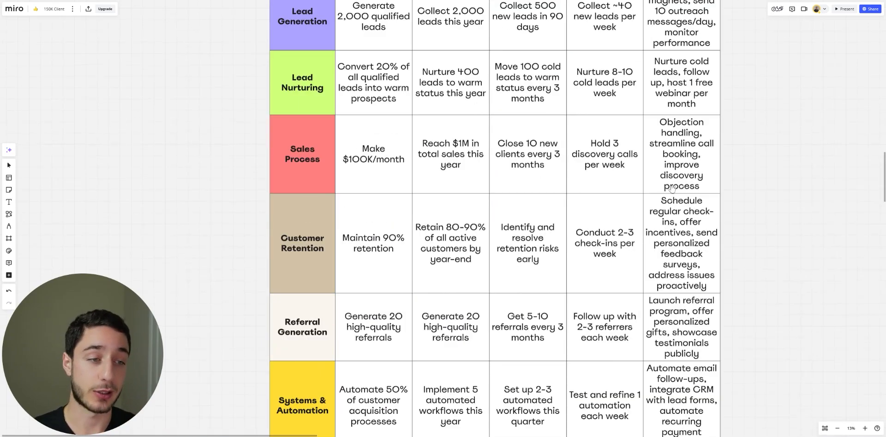
Step: Scroll to the Monday-to-Sunday sprint timeline with the Pen tool active
{"action": "scroll", "scroll_direction": "down", "scroll_amount": 3}
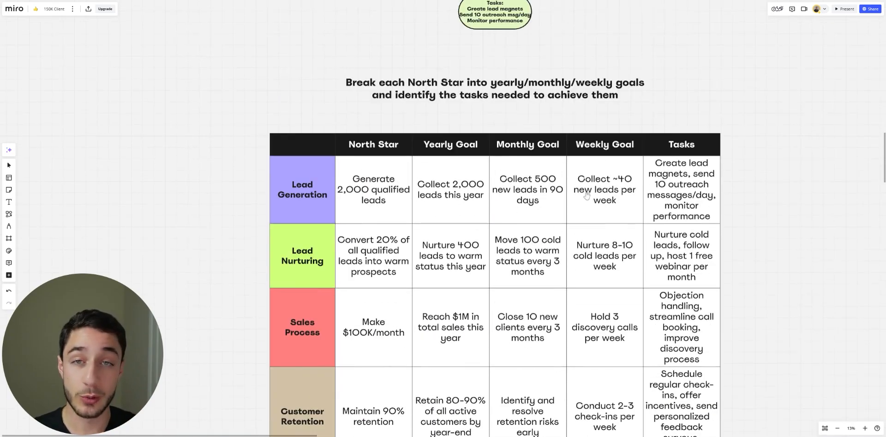
{"action": "left_click", "coordinate": [8, 227]}
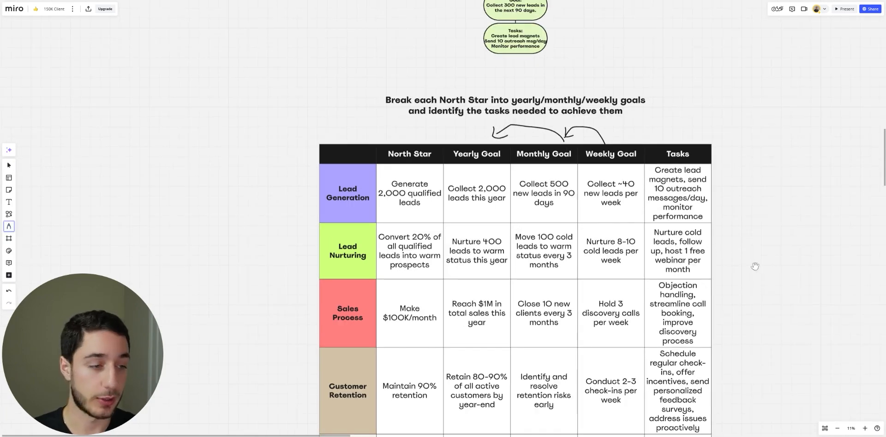
{"action": "scroll", "scroll_direction": "down", "scroll_amount": 3}
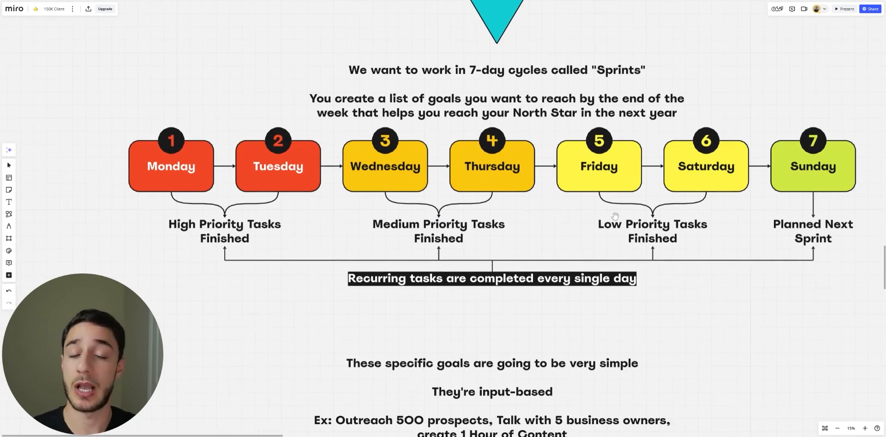
{"action": "scroll", "scroll_direction": "down", "scroll_amount": 3}
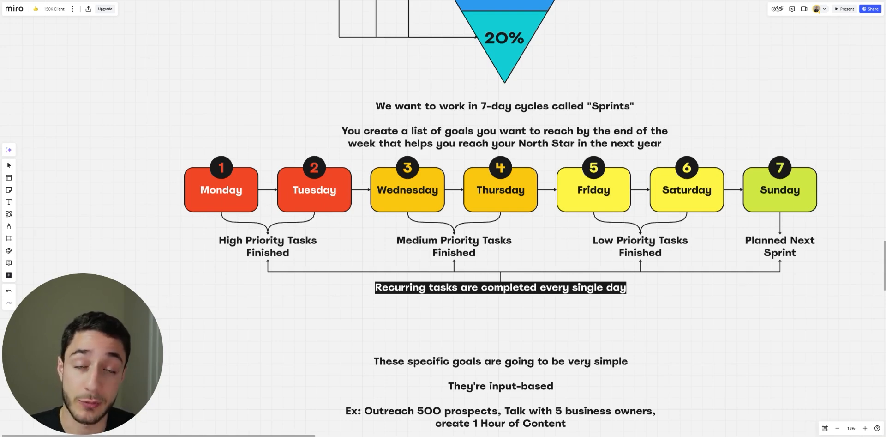
{"action": "mouse_move", "coordinate": [310, 180]}
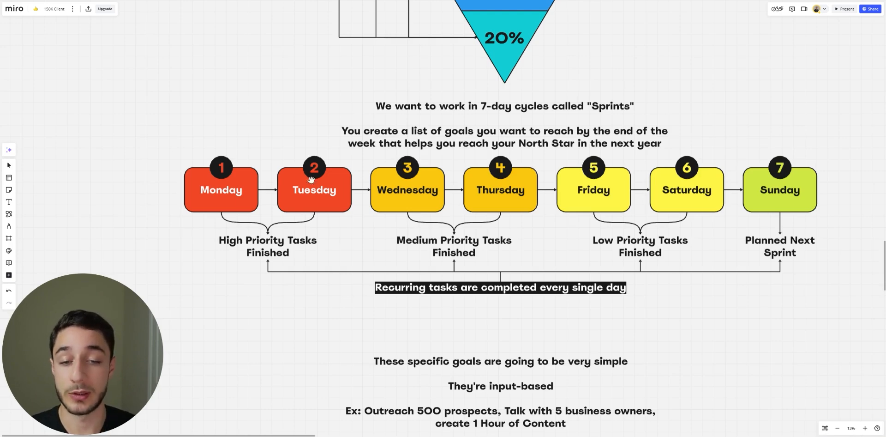
{"action": "mouse_move", "coordinate": [570, 235]}
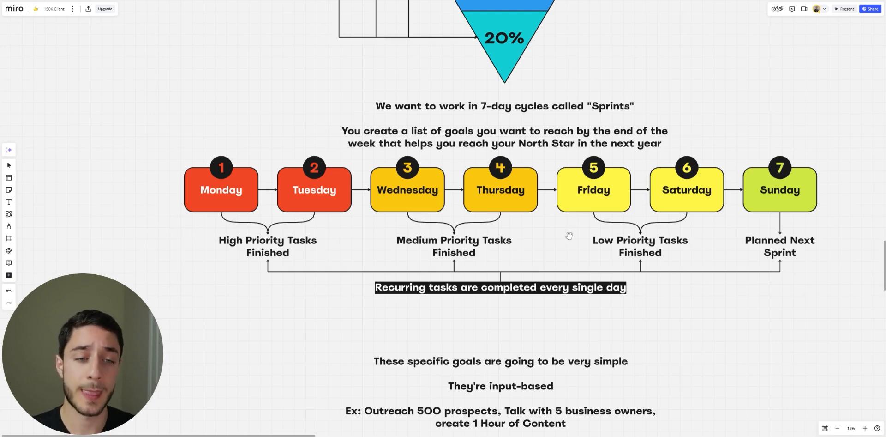
{"action": "scroll", "scroll_direction": "down", "scroll_amount": 3}
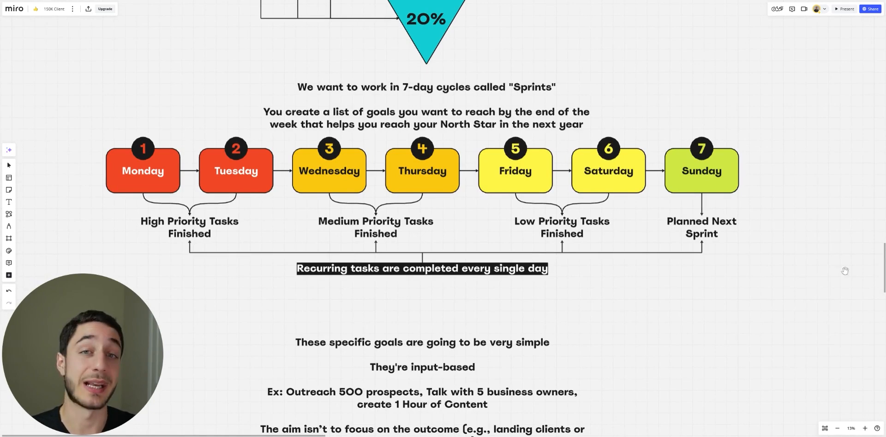
{"action": "scroll", "scroll_direction": "down", "scroll_amount": 3}
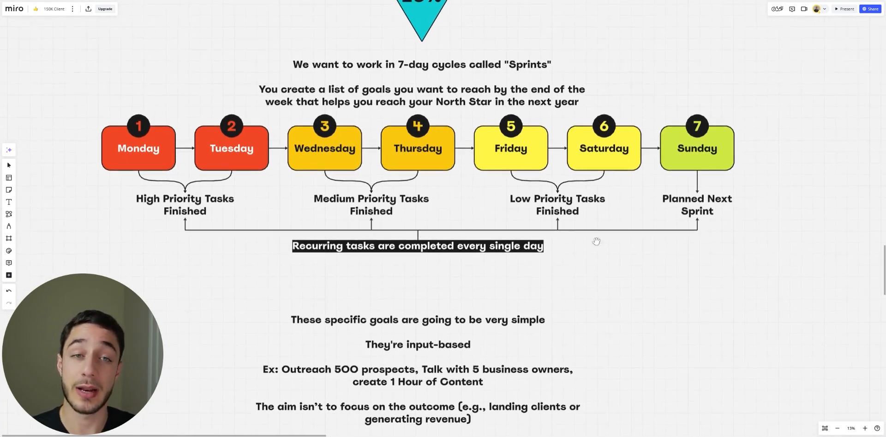
Step: Scroll past the timeline to the input-based goals text and the 'Reach Out to 30 Clients' example box
{"action": "scroll", "scroll_direction": "down", "scroll_amount": 3}
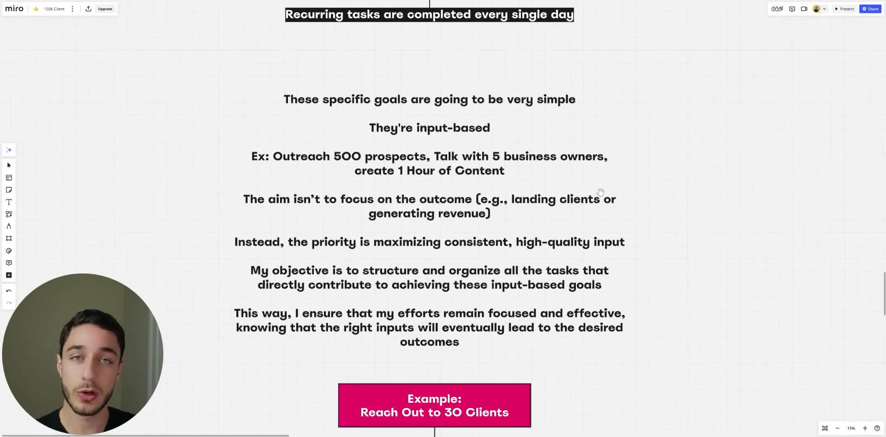
{"action": "mouse_move", "coordinate": [606, 156]}
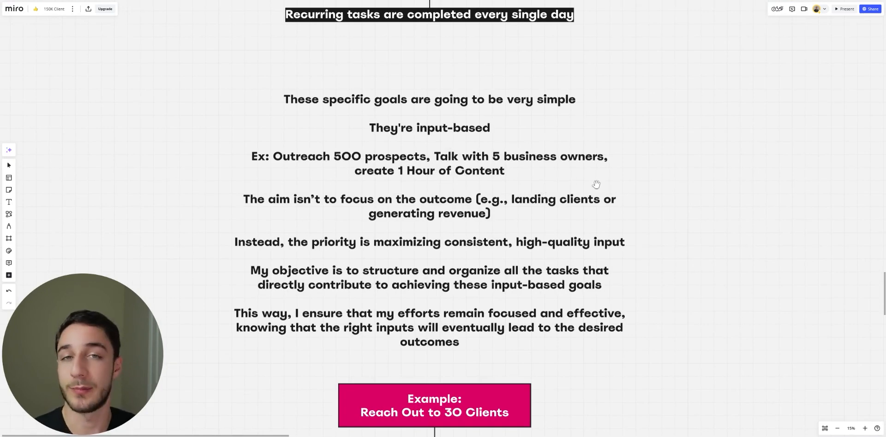
{"action": "mouse_move", "coordinate": [615, 180]}
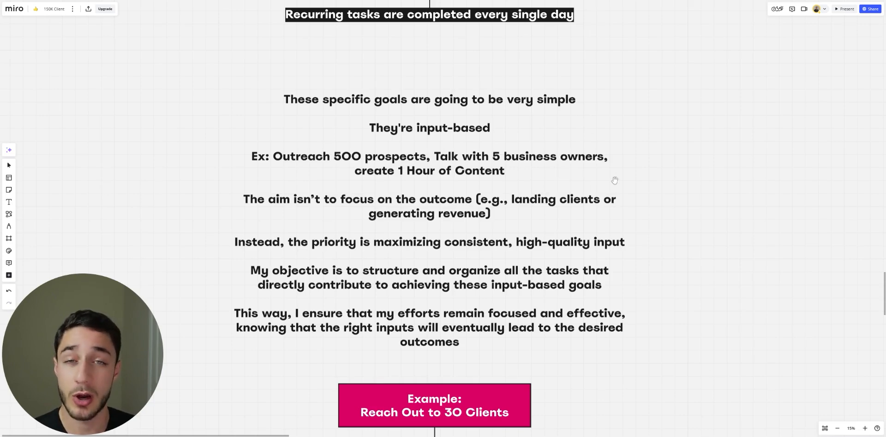
{"action": "mouse_move", "coordinate": [530, 220]}
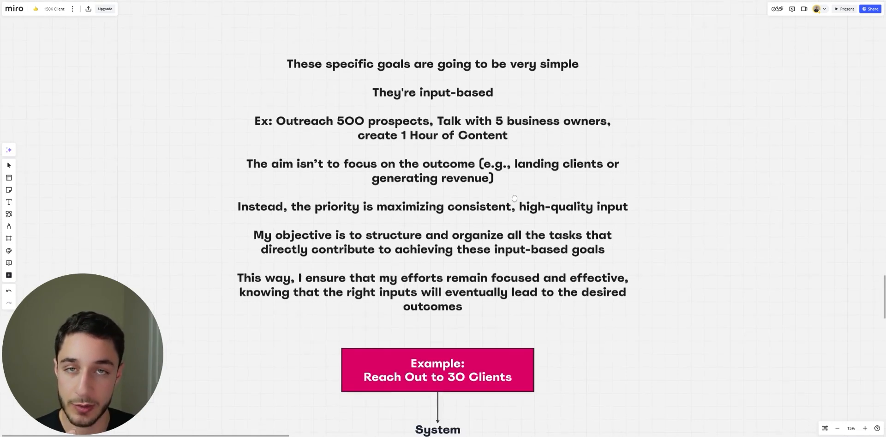
{"action": "scroll", "scroll_direction": "down", "scroll_amount": 3}
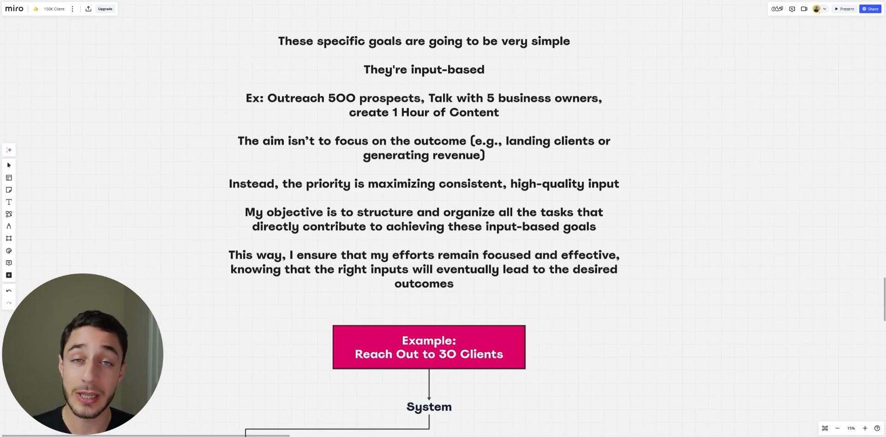
{"action": "mouse_move", "coordinate": [455, 190]}
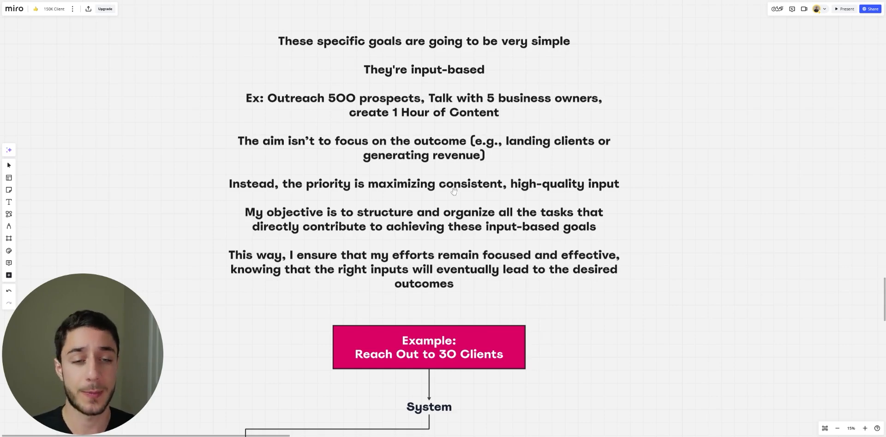
Step: Scroll through the five-step outreach System flow down to the High/Medium/Low/Recurring Priority grid
{"action": "scroll", "scroll_direction": "down", "scroll_amount": 3}
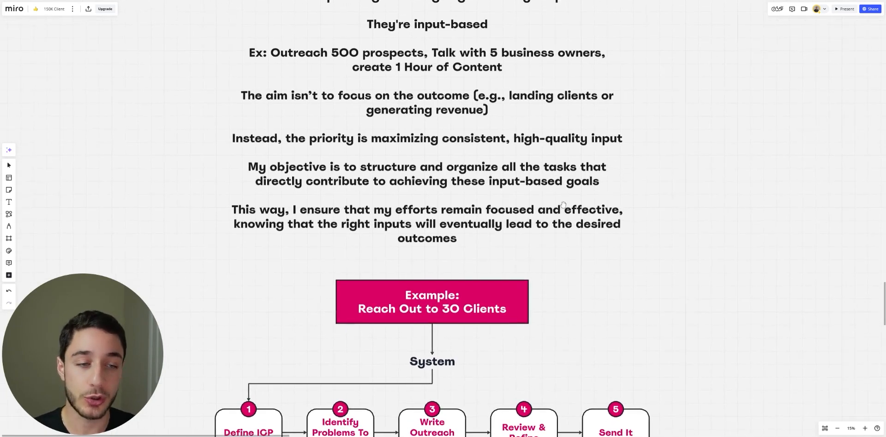
{"action": "scroll", "scroll_direction": "down", "scroll_amount": 3}
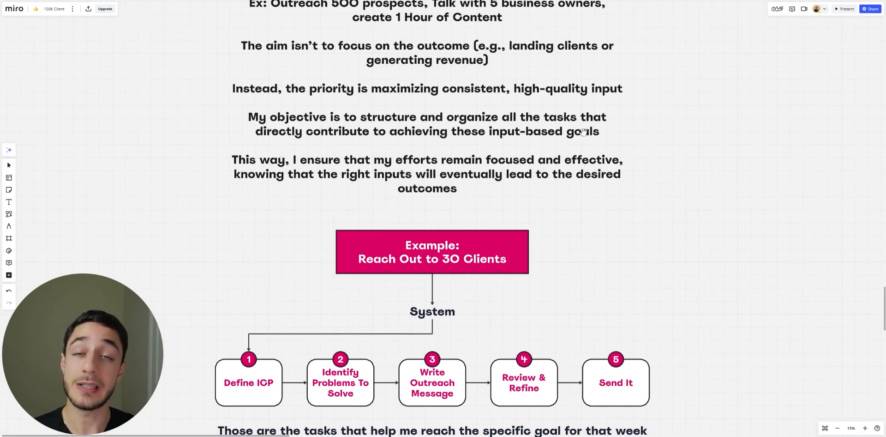
{"action": "mouse_move", "coordinate": [583, 186]}
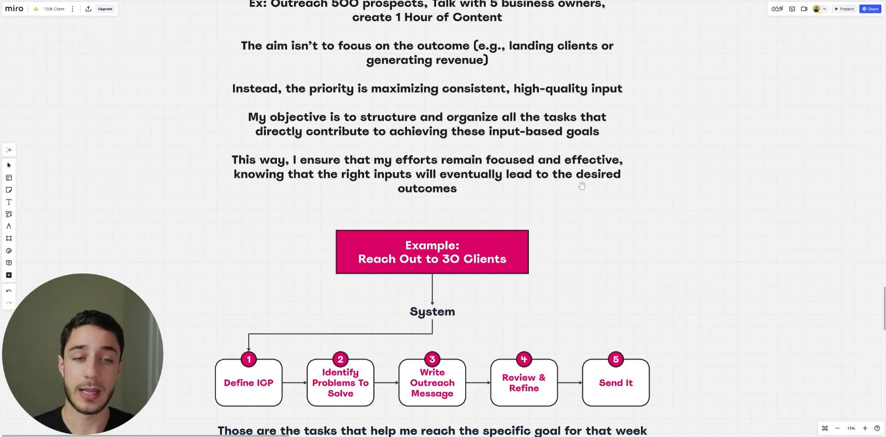
{"action": "mouse_move", "coordinate": [592, 178]}
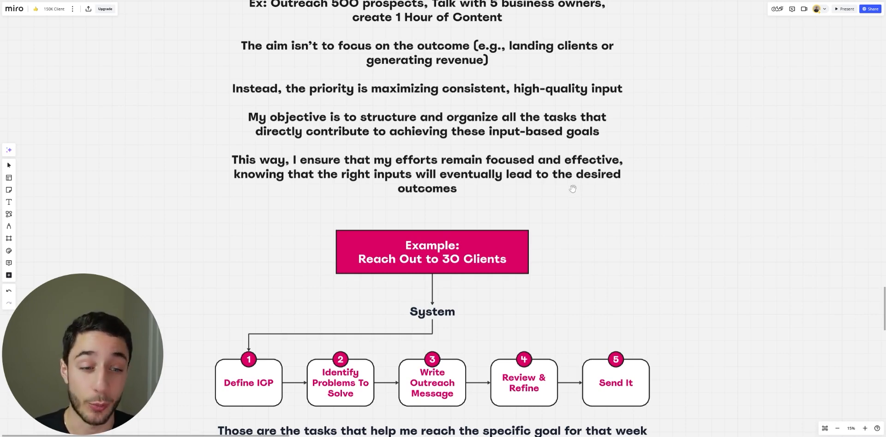
{"action": "scroll", "scroll_direction": "down", "scroll_amount": 3}
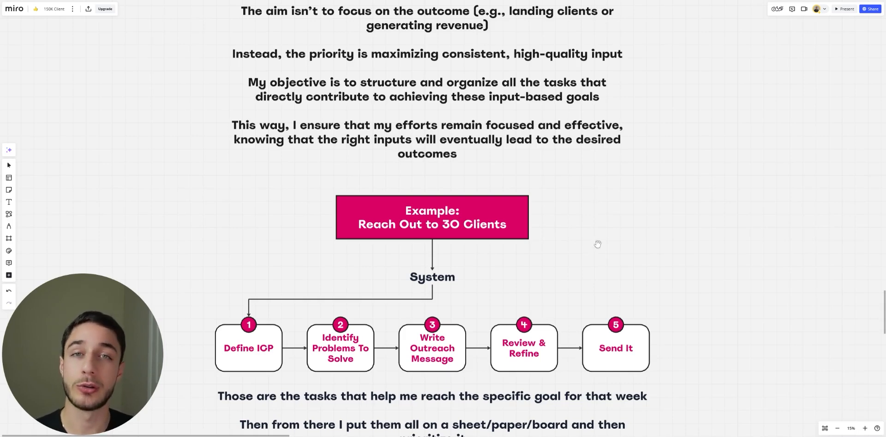
{"action": "scroll", "scroll_direction": "down", "scroll_amount": 3}
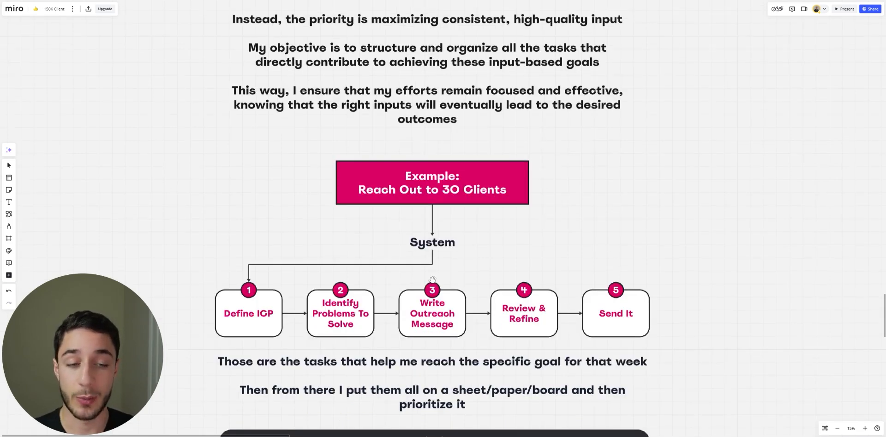
{"action": "mouse_move", "coordinate": [260, 334]}
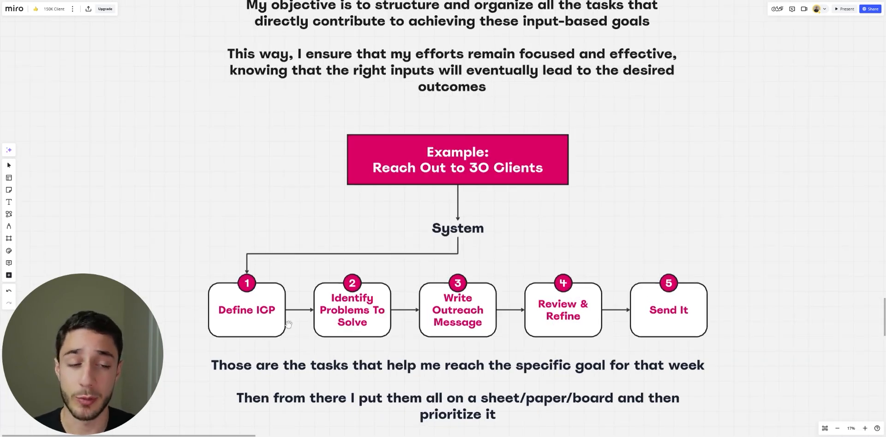
{"action": "mouse_move", "coordinate": [485, 272]}
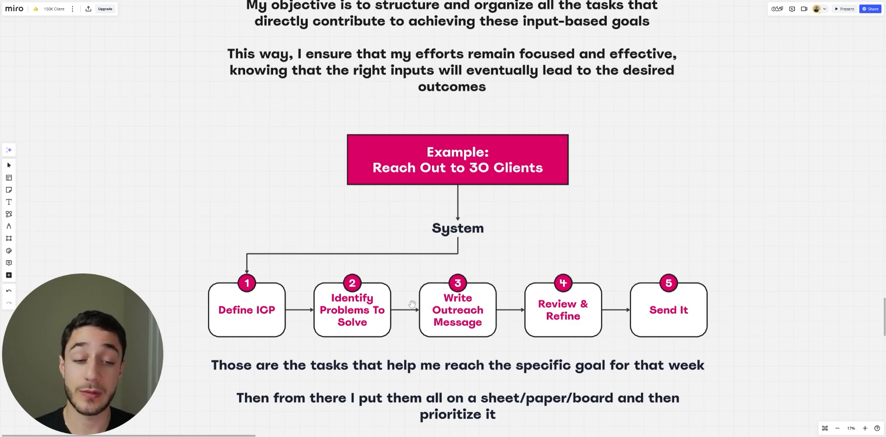
{"action": "mouse_move", "coordinate": [418, 337]}
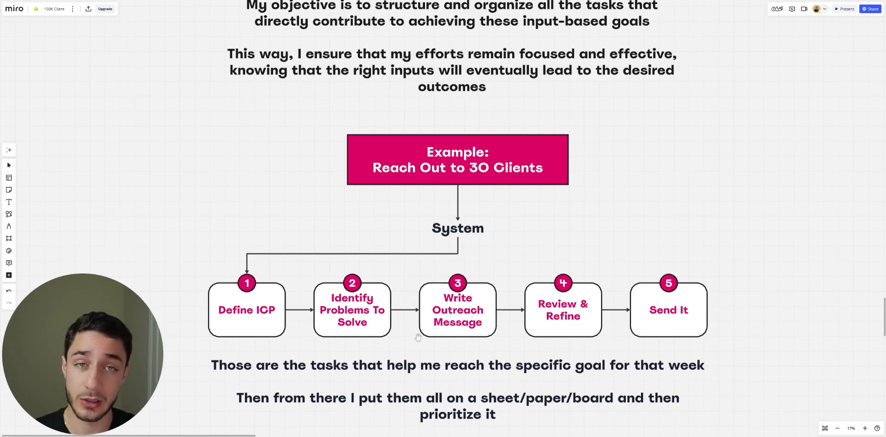
{"action": "mouse_move", "coordinate": [572, 257]}
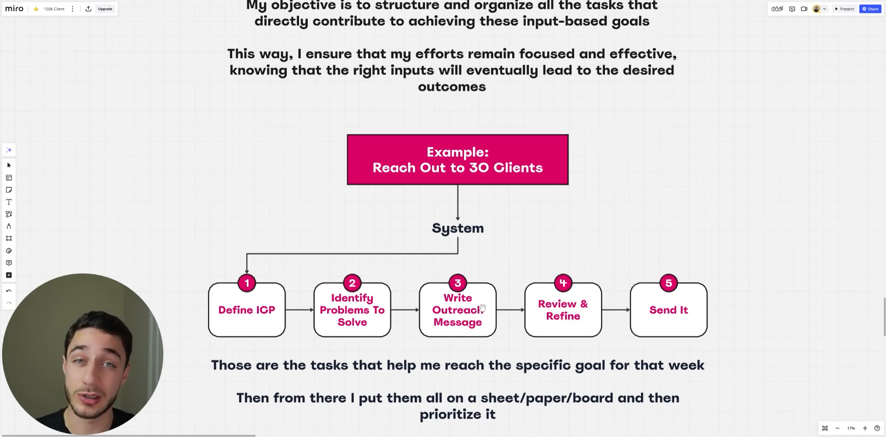
{"action": "mouse_move", "coordinate": [570, 312]}
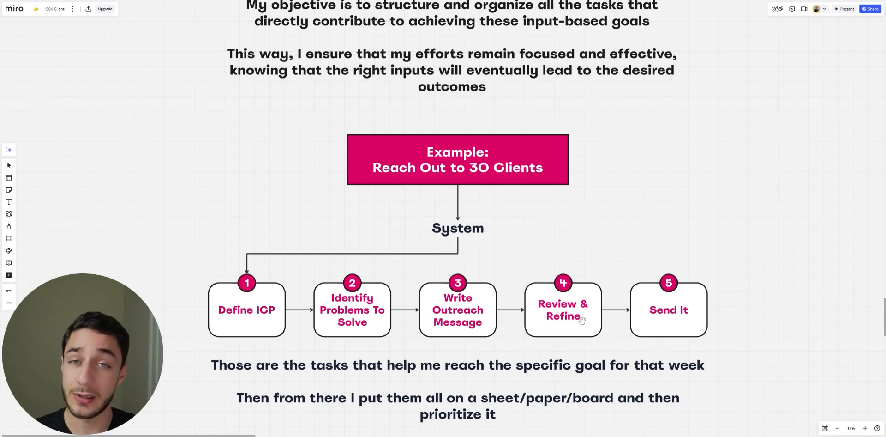
{"action": "mouse_move", "coordinate": [767, 282]}
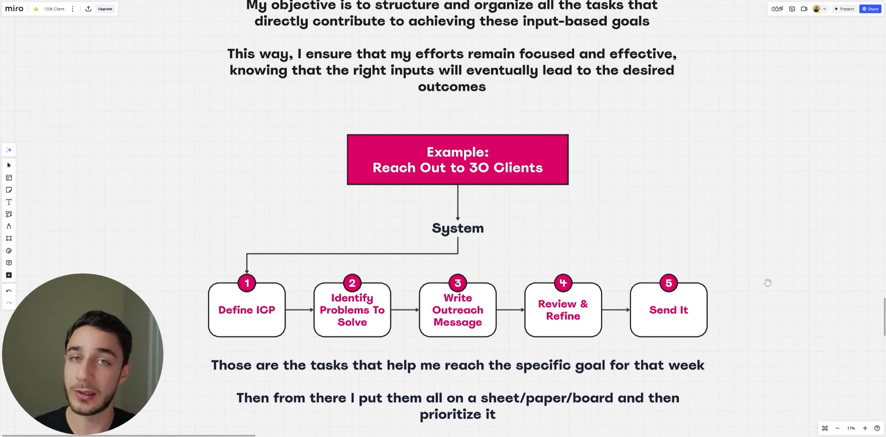
{"action": "scroll", "scroll_direction": "down", "scroll_amount": 3}
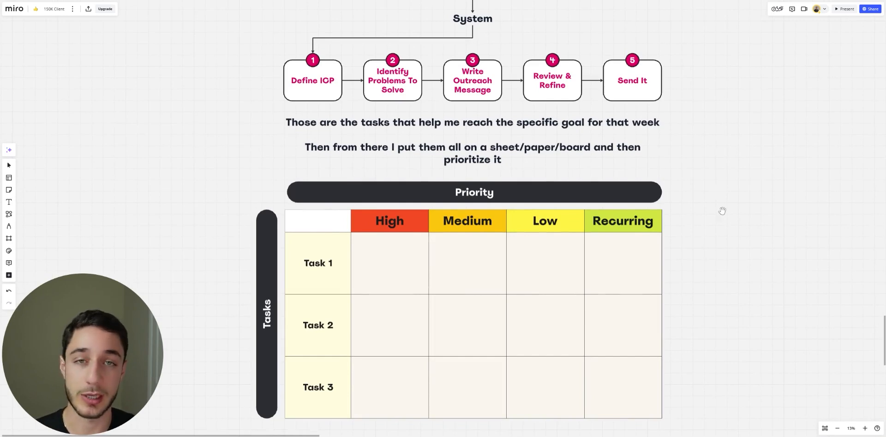
{"action": "scroll", "scroll_direction": "down", "scroll_amount": 3}
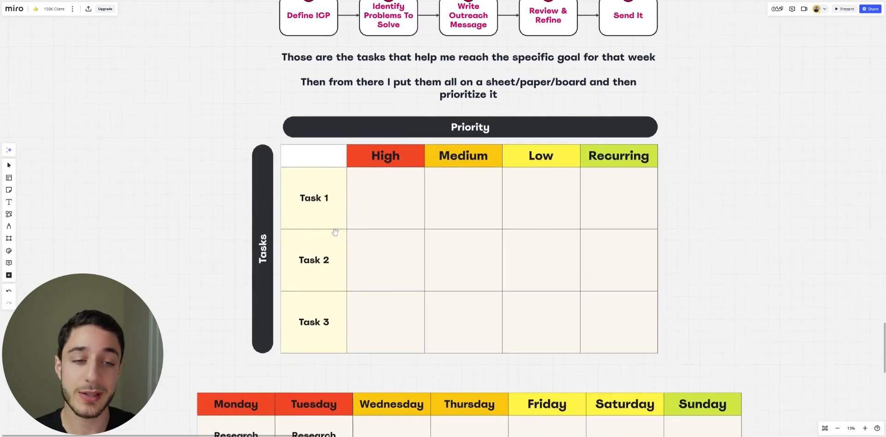
{"action": "mouse_move", "coordinate": [480, 181]}
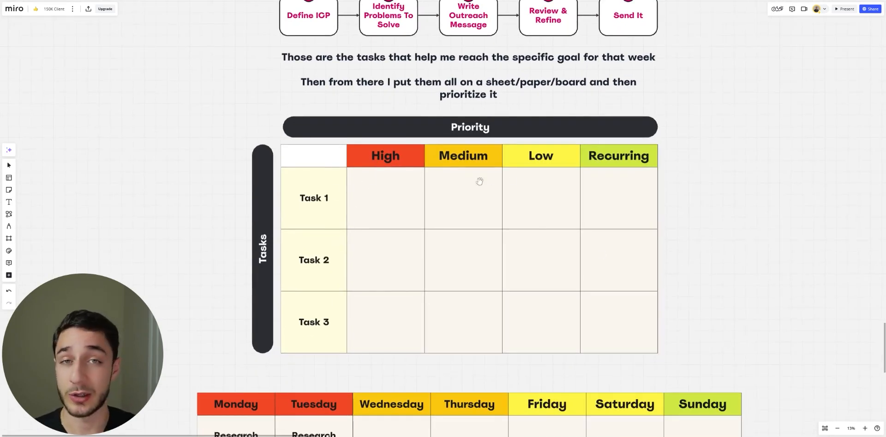
{"action": "scroll", "scroll_direction": "down", "scroll_amount": 3}
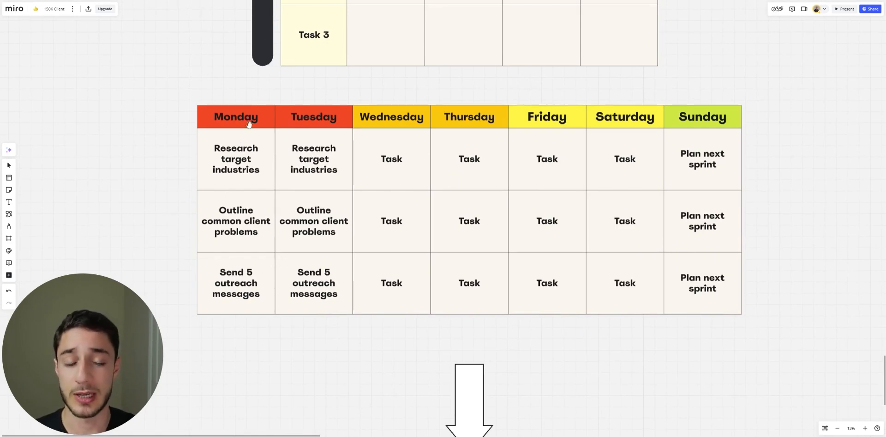
{"action": "mouse_move", "coordinate": [663, 164]}
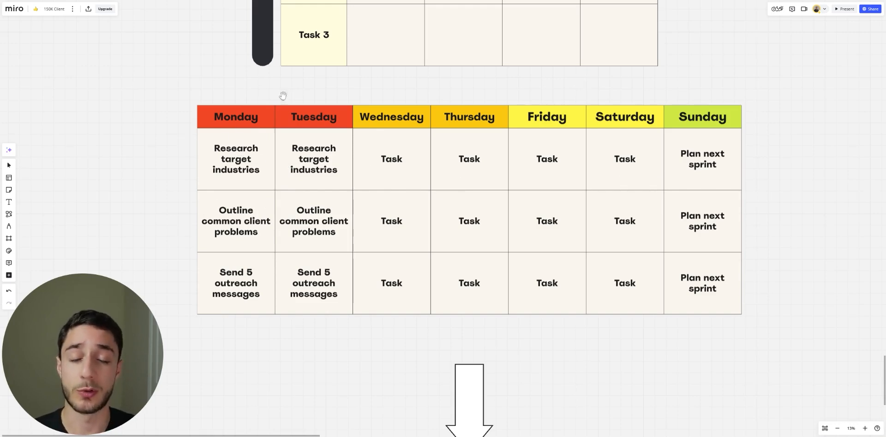
{"action": "mouse_move", "coordinate": [722, 115]}
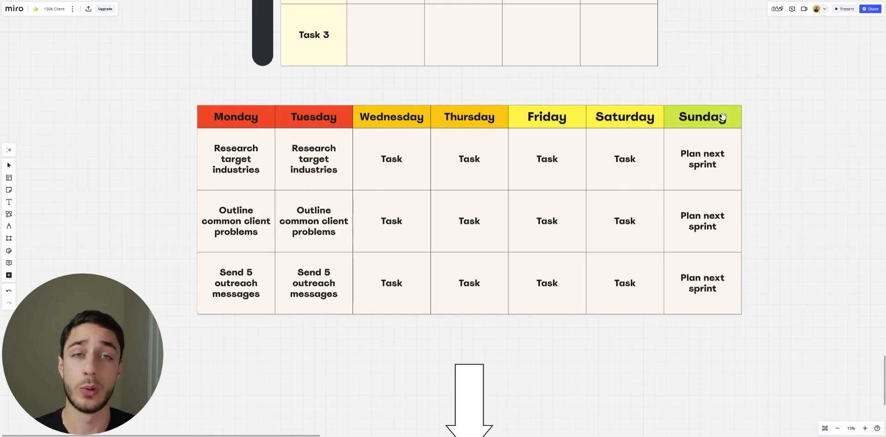